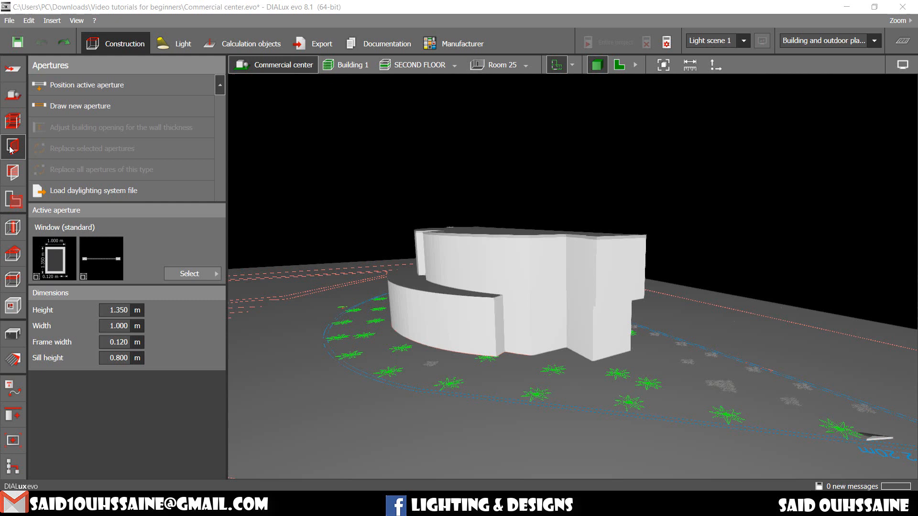
{"action": "mouse_move", "coordinate": [119, 139]}
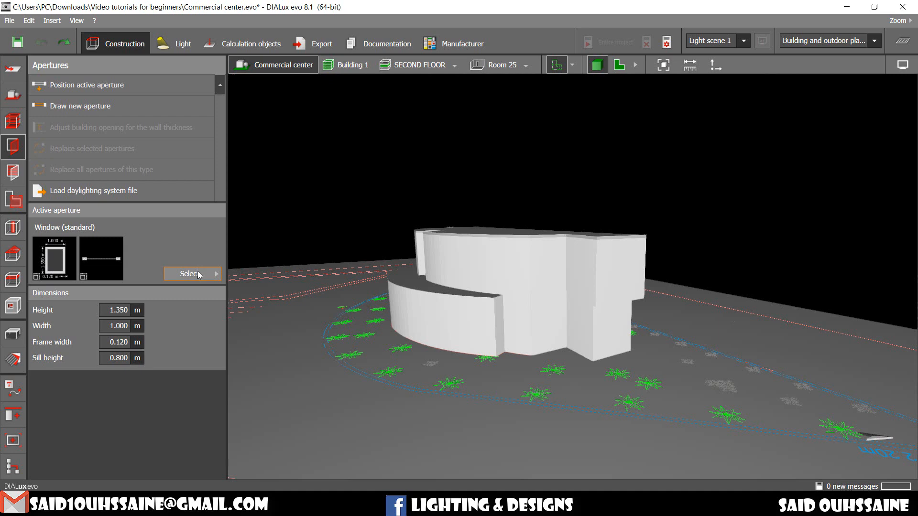
- Open the Apertures catalogue, try Door (standard), then choose Window (standard) instead
{"action": "left_click", "coordinate": [188, 274]}
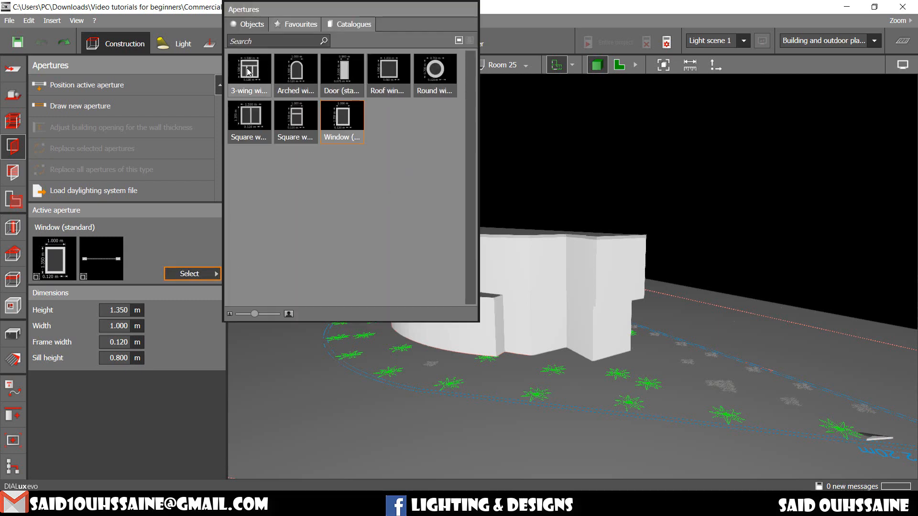
{"action": "mouse_move", "coordinate": [382, 125]}
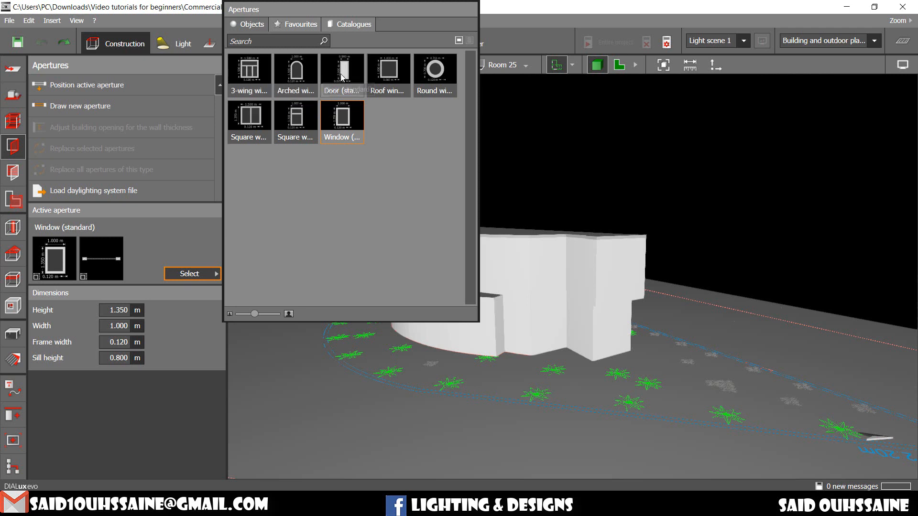
{"action": "mouse_move", "coordinate": [342, 71]}
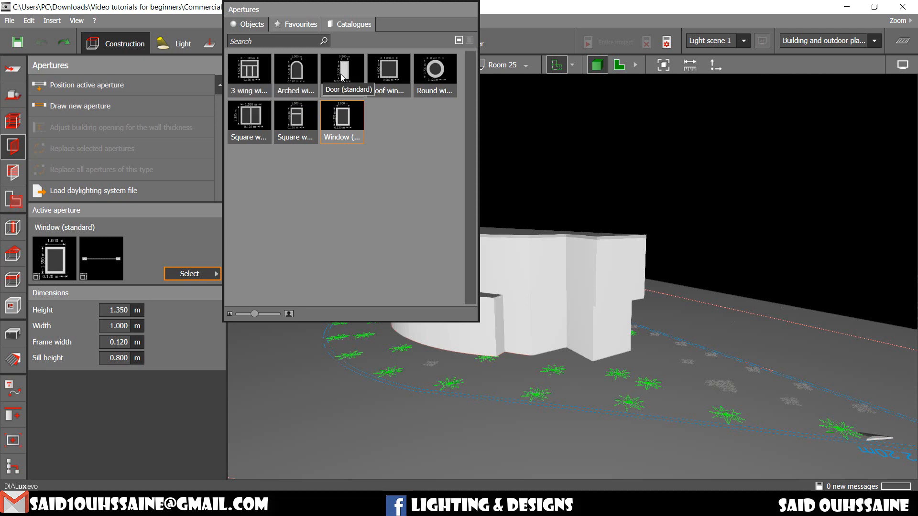
{"action": "left_click", "coordinate": [342, 71]}
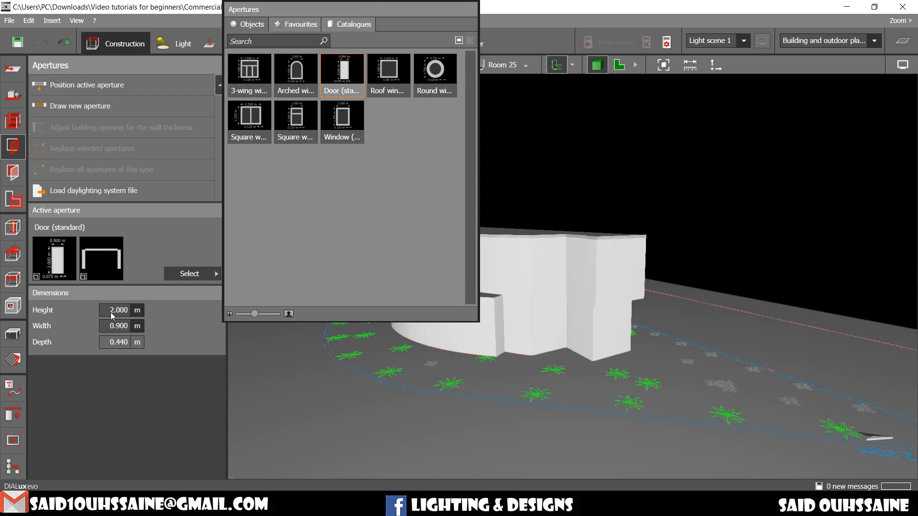
{"action": "mouse_move", "coordinate": [127, 316]}
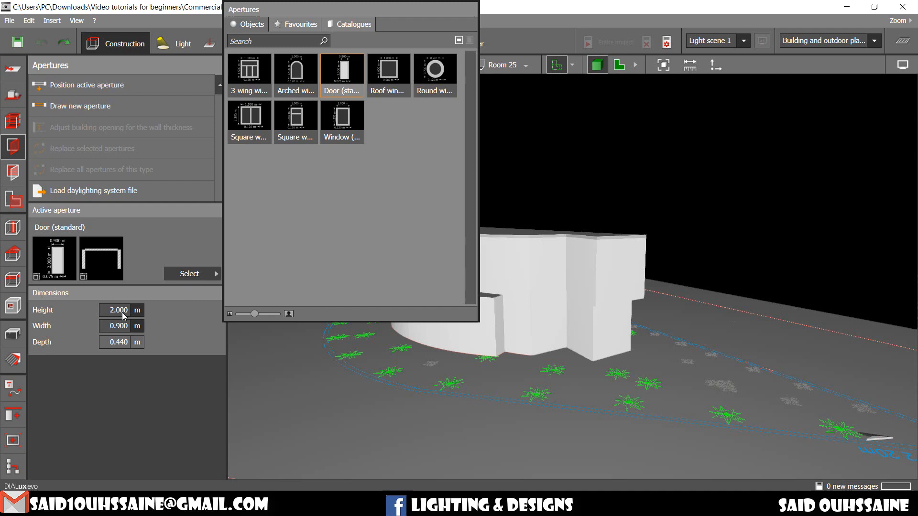
{"action": "mouse_move", "coordinate": [123, 356]}
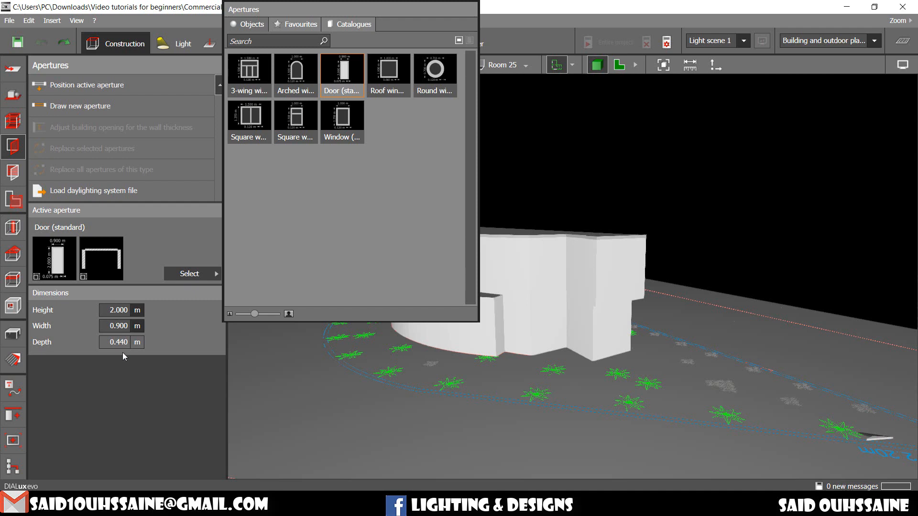
{"action": "mouse_move", "coordinate": [149, 341]}
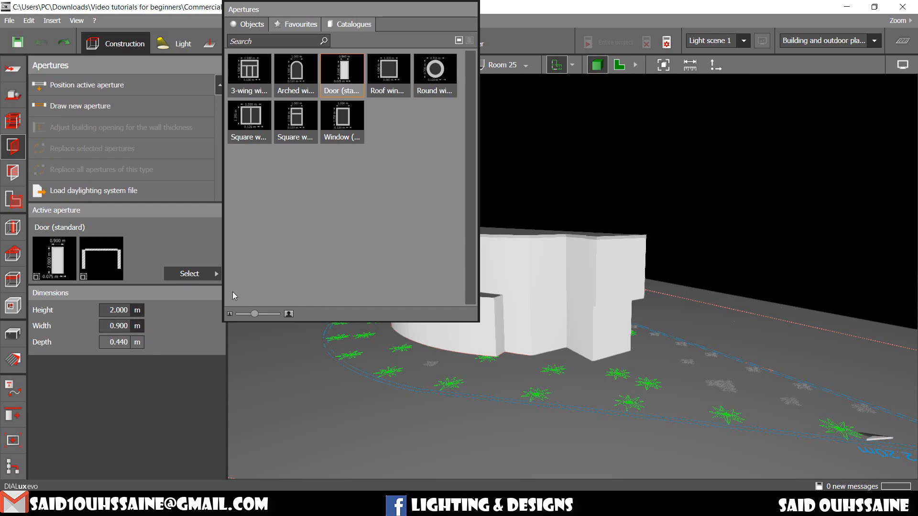
{"action": "mouse_move", "coordinate": [388, 69]}
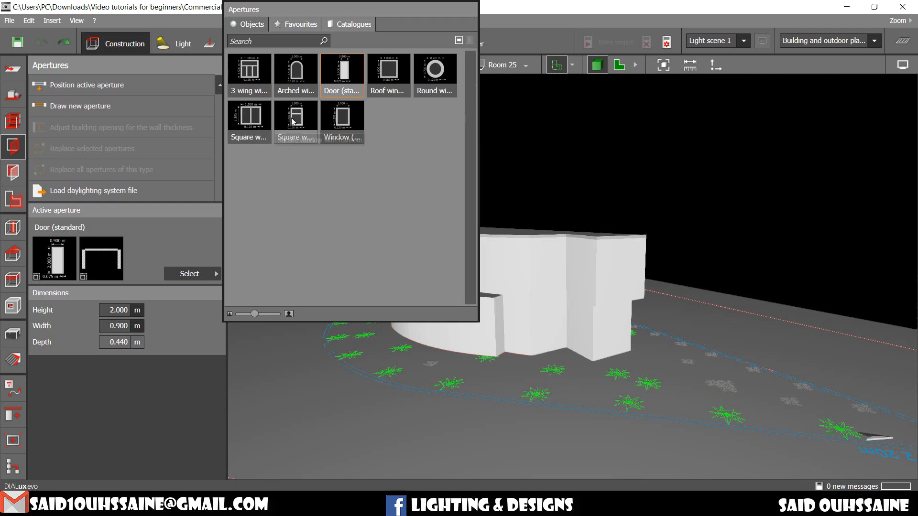
{"action": "mouse_move", "coordinate": [296, 115]}
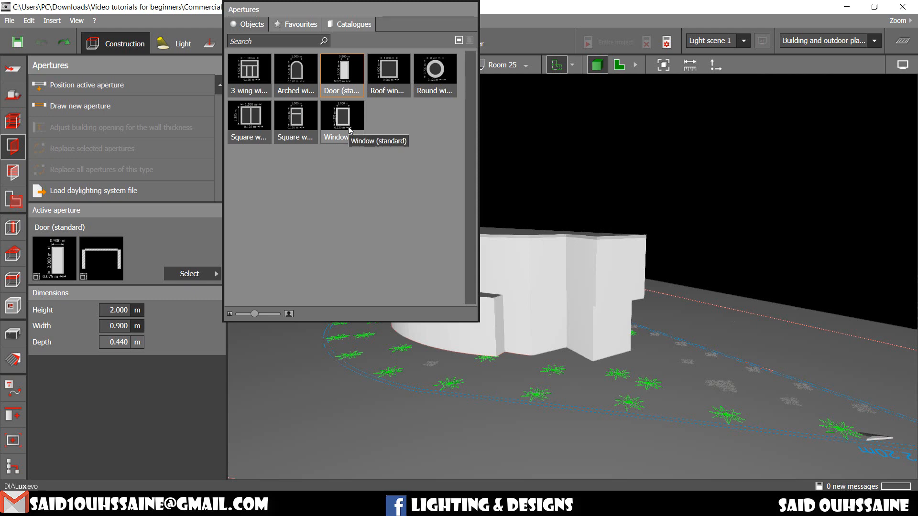
{"action": "mouse_move", "coordinate": [345, 194]}
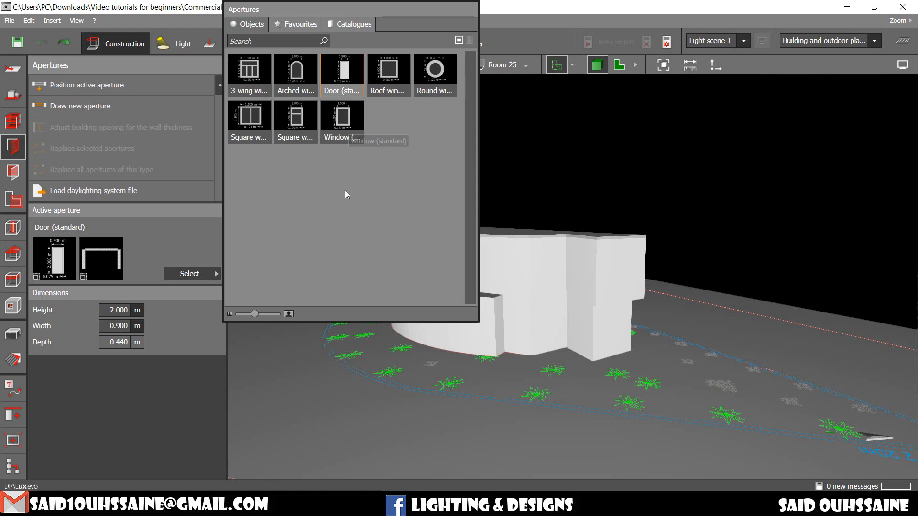
{"action": "left_click", "coordinate": [342, 114]}
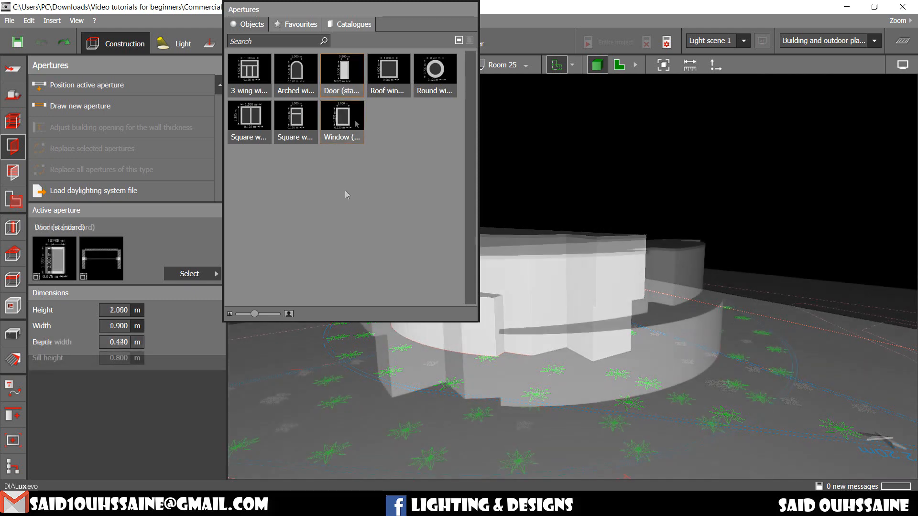
- Place a standard window on the wall and scale it to 2.821 m by 3.066 m
{"action": "left_click", "coordinate": [342, 115]}
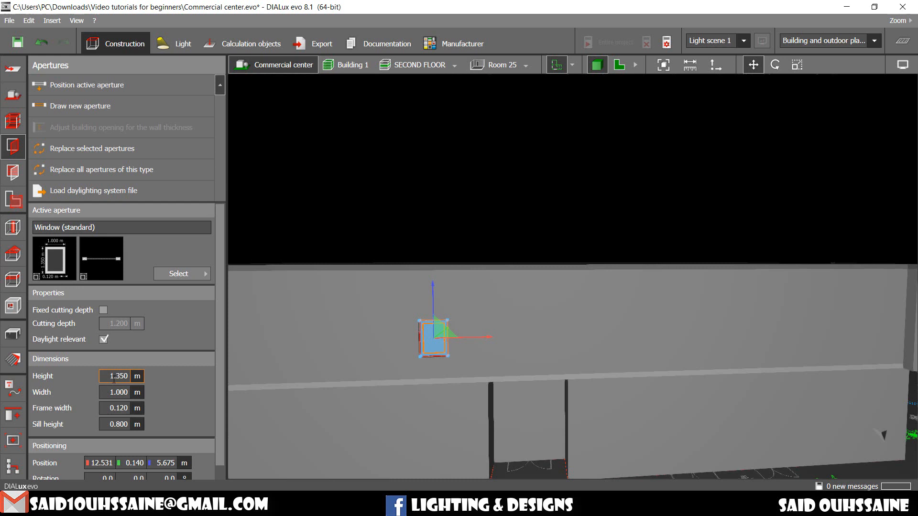
{"action": "mouse_move", "coordinate": [796, 64]}
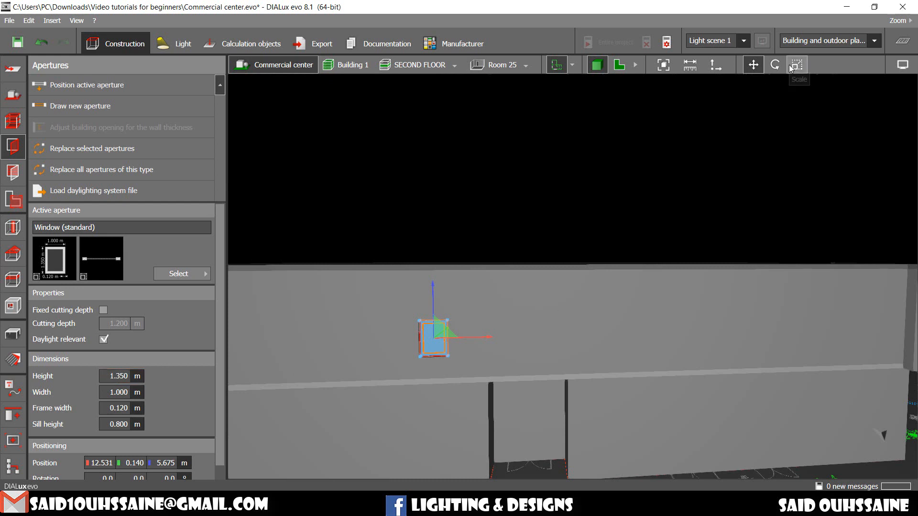
{"action": "left_click", "coordinate": [796, 64]}
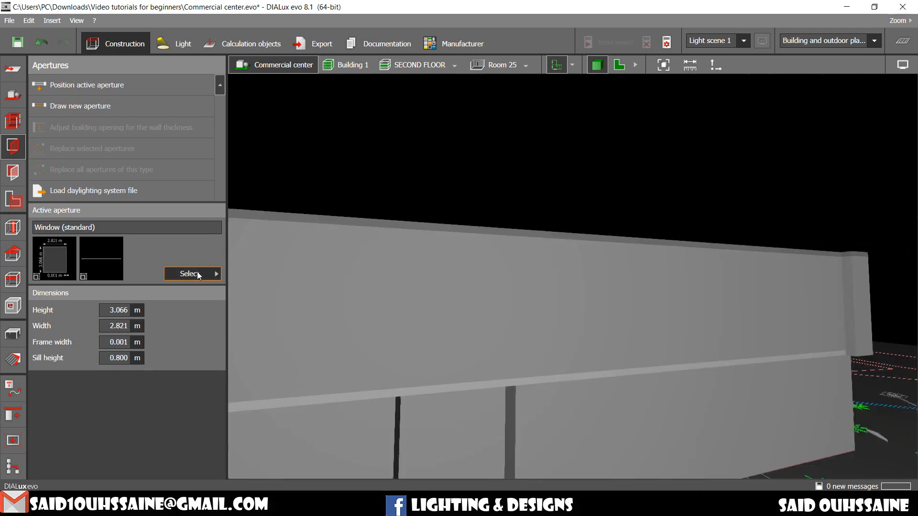
- Add a standard roof window and stretch it to 6.539 m by 3.261 m
{"action": "left_click", "coordinate": [188, 274]}
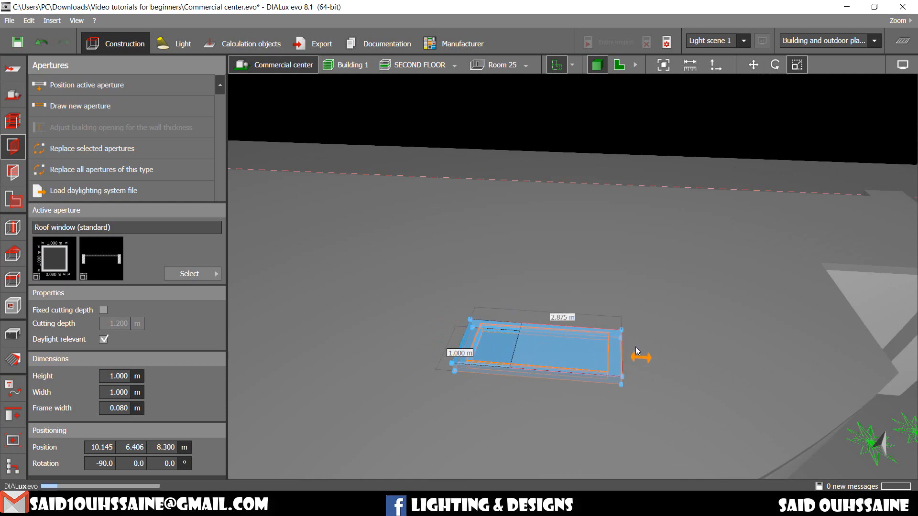
{"action": "left_click_drag", "start_coordinate": [641, 358], "coordinate": [462, 299]}
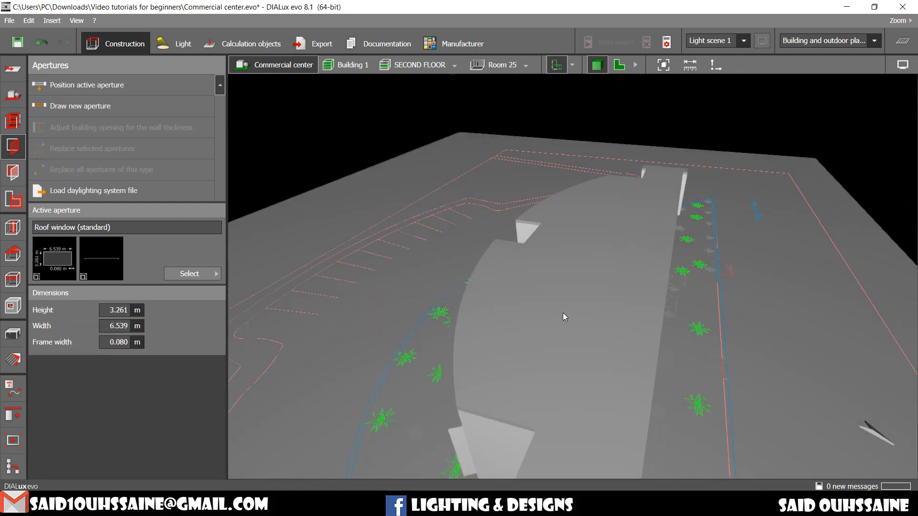
{"action": "left_click_drag", "start_coordinate": [563, 316], "coordinate": [572, 360]}
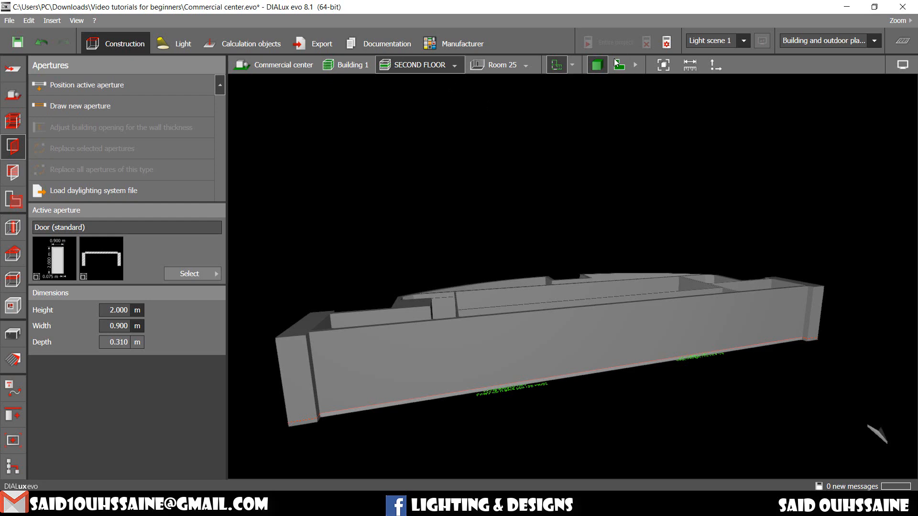
- In plan view, place a square window with mullion in the wall gap and select it
{"action": "left_click", "coordinate": [618, 65]}
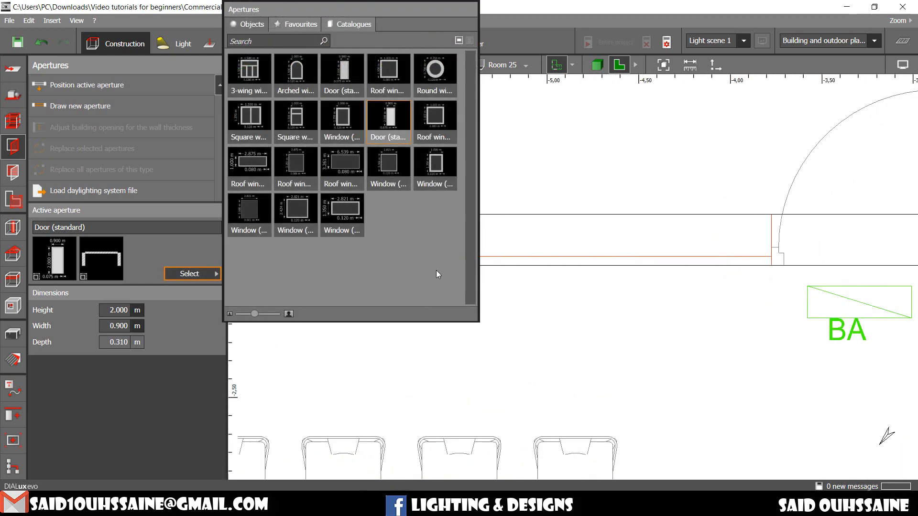
{"action": "mouse_move", "coordinate": [436, 258]}
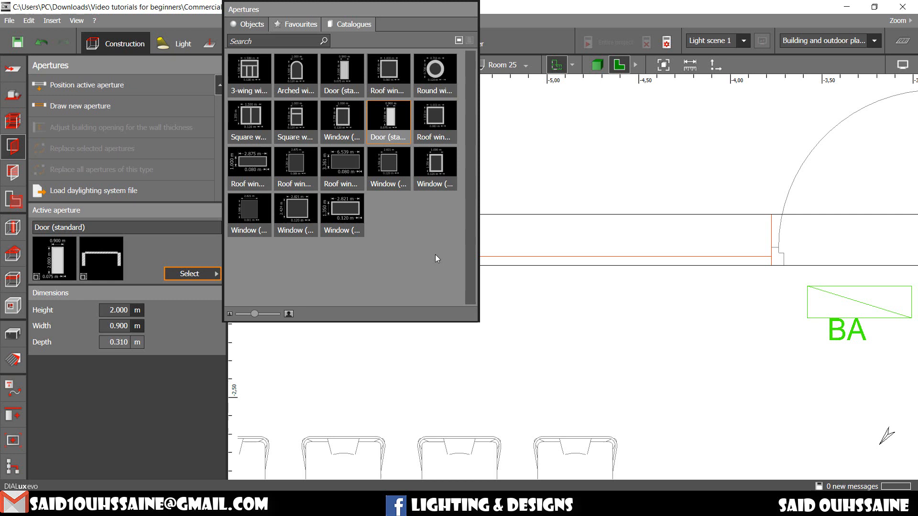
{"action": "mouse_move", "coordinate": [262, 137]}
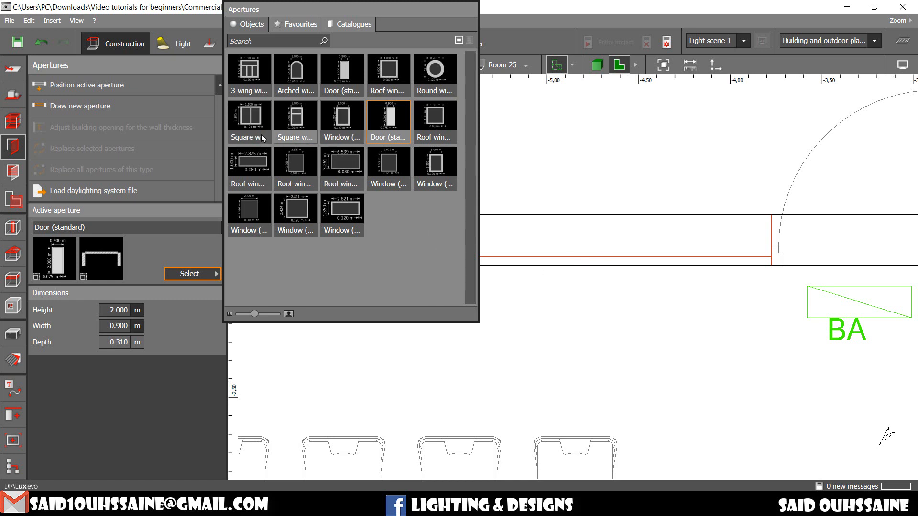
{"action": "left_click", "coordinate": [248, 121]}
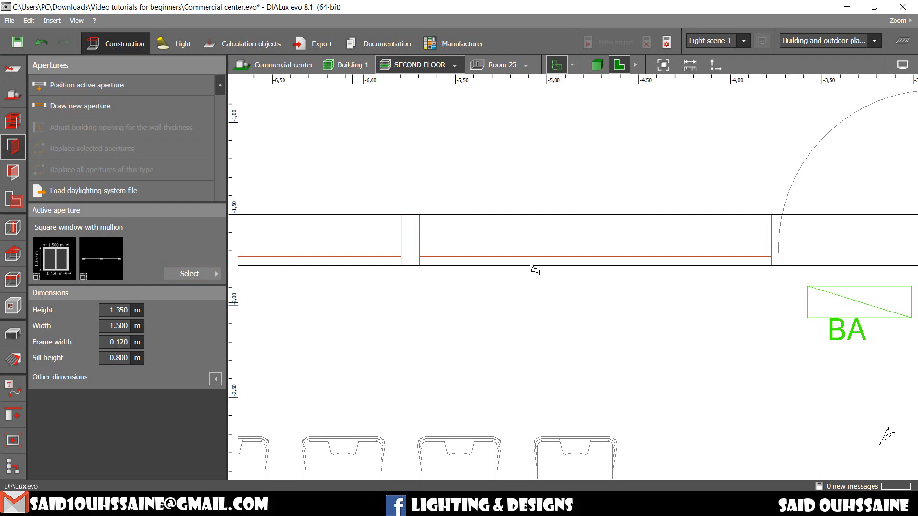
{"action": "left_click", "coordinate": [553, 240]}
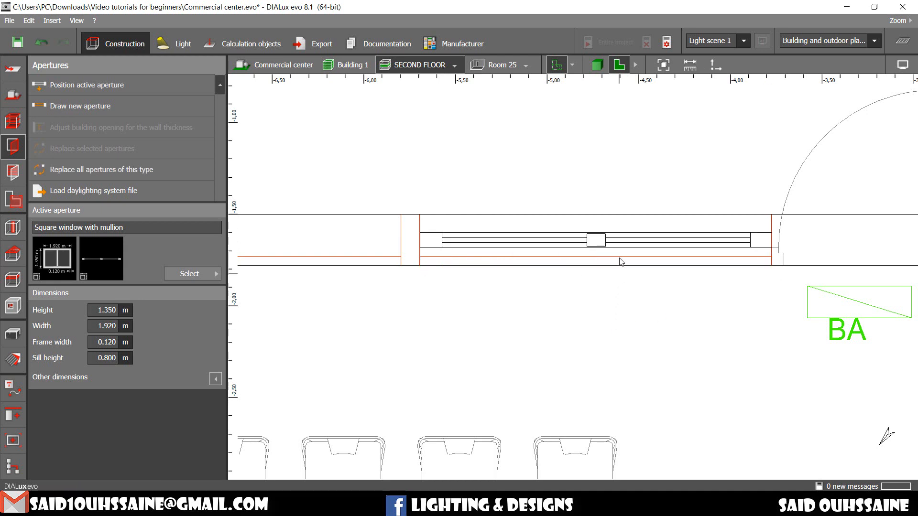
{"action": "left_click", "coordinate": [597, 239]}
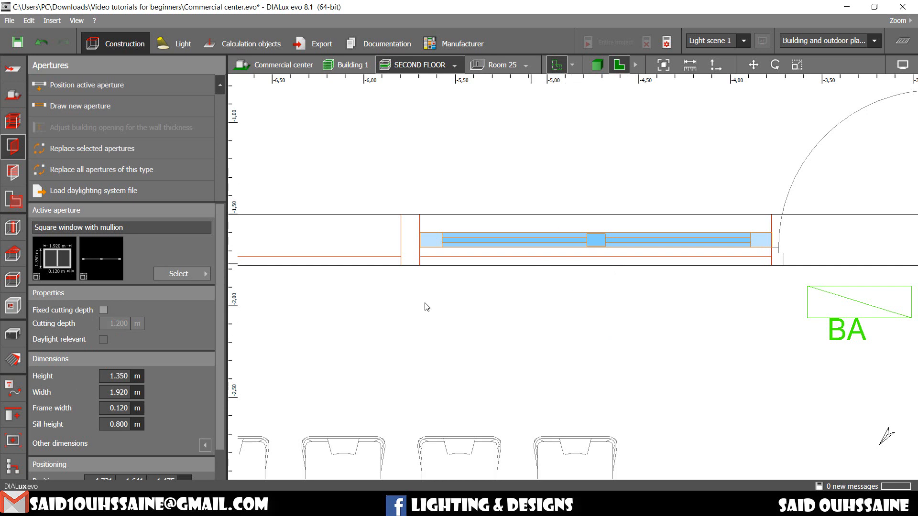
- Set the mullion window's sill height to 0.400 m and its height to 3.200 m
{"action": "left_click", "coordinate": [119, 376]}
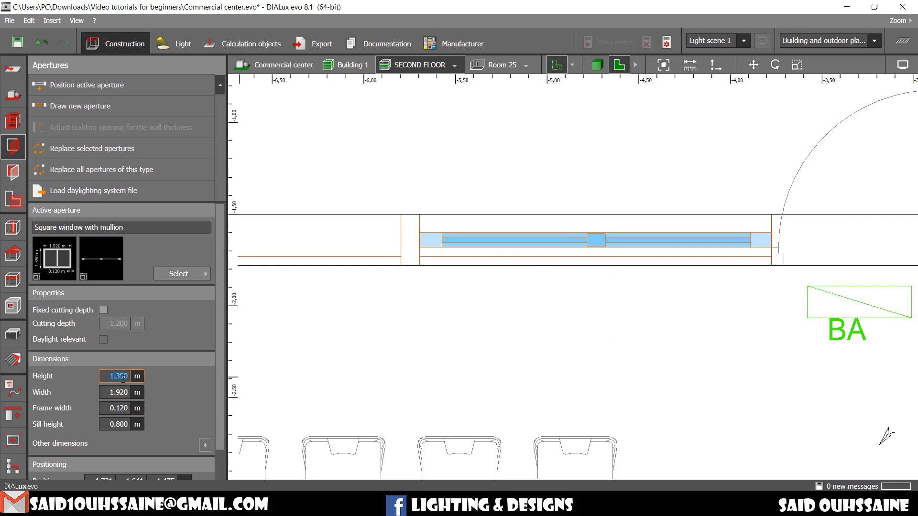
{"action": "left_click", "coordinate": [595, 64]}
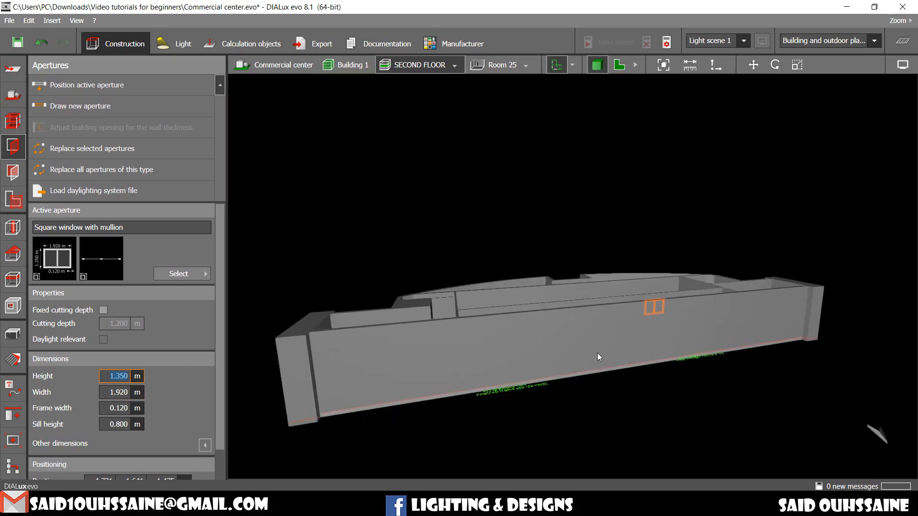
{"action": "left_click_drag", "start_coordinate": [599, 357], "coordinate": [468, 258]}
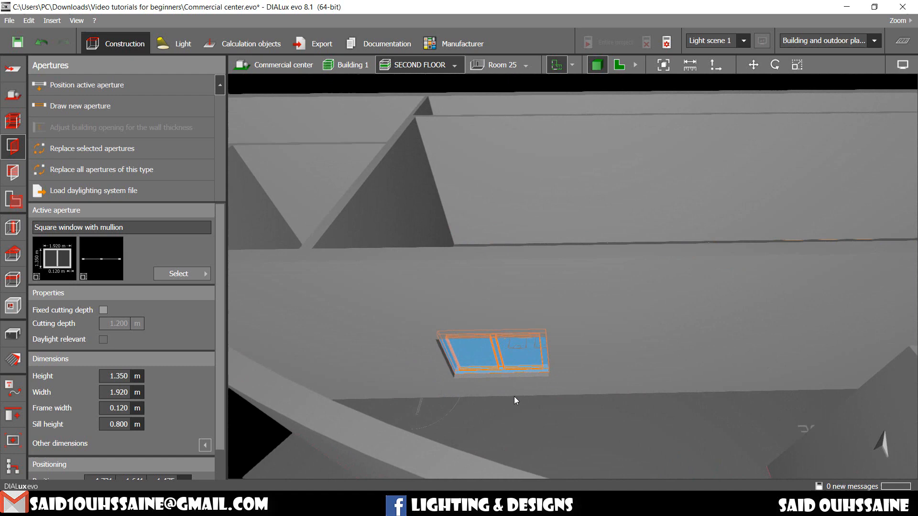
{"action": "left_click", "coordinate": [117, 375]}
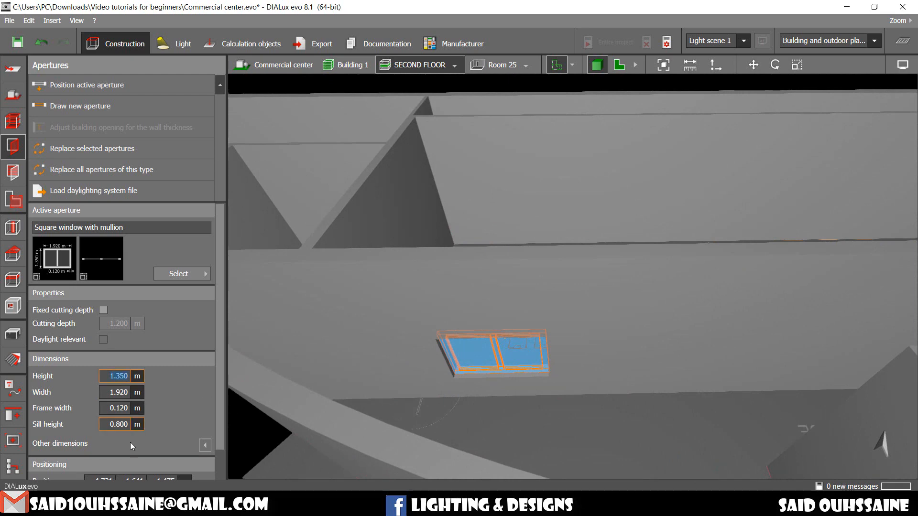
{"action": "left_click", "coordinate": [117, 424]}
{"action": "type", "text": "0.400"}
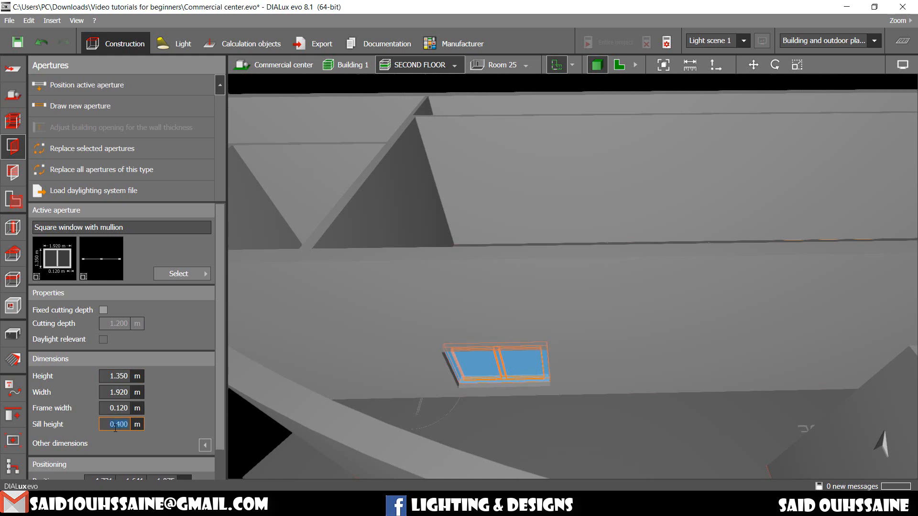
{"action": "left_click", "coordinate": [118, 376]}
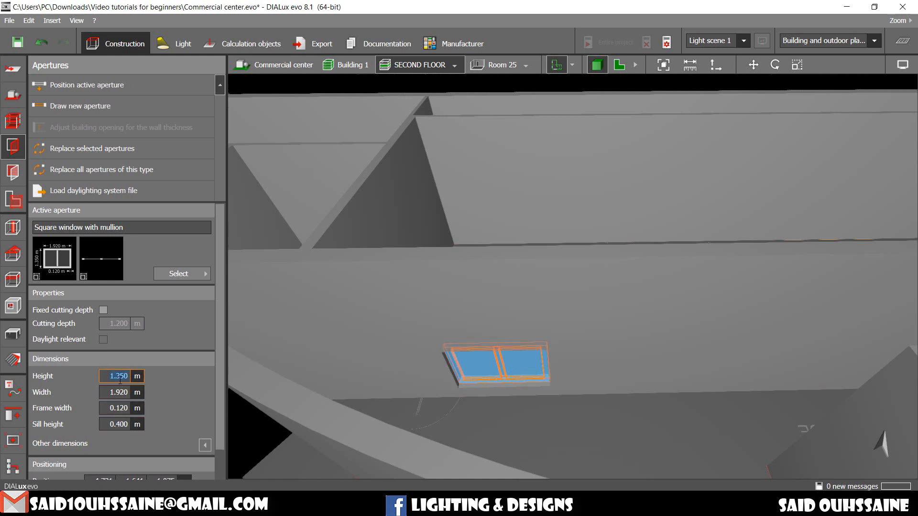
{"action": "type", "text": "3"}
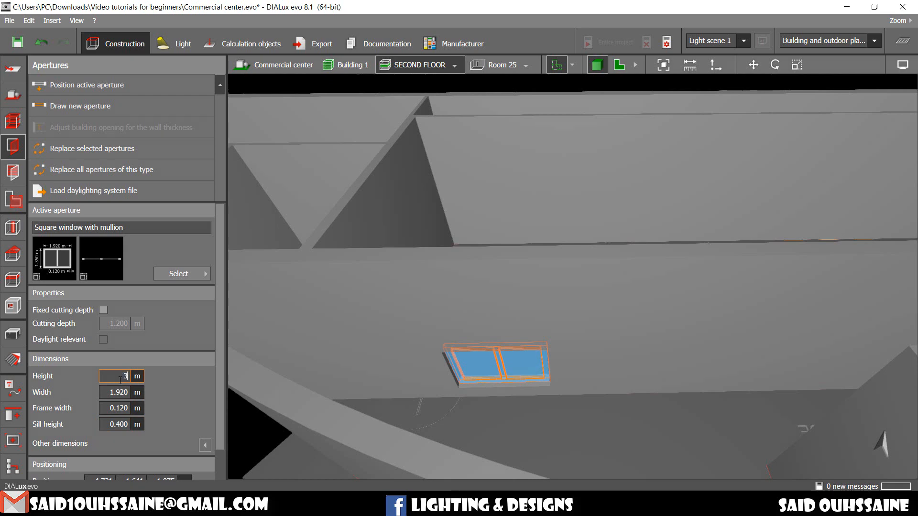
{"action": "type", "text": "3.200"}
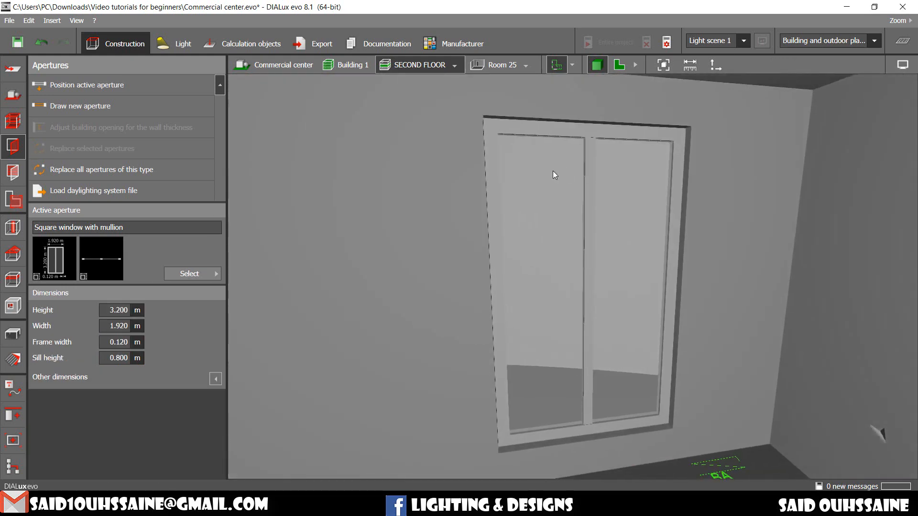
- In the 2D plan, set the mullion window's frame width to 0.050 m
{"action": "left_click", "coordinate": [618, 64]}
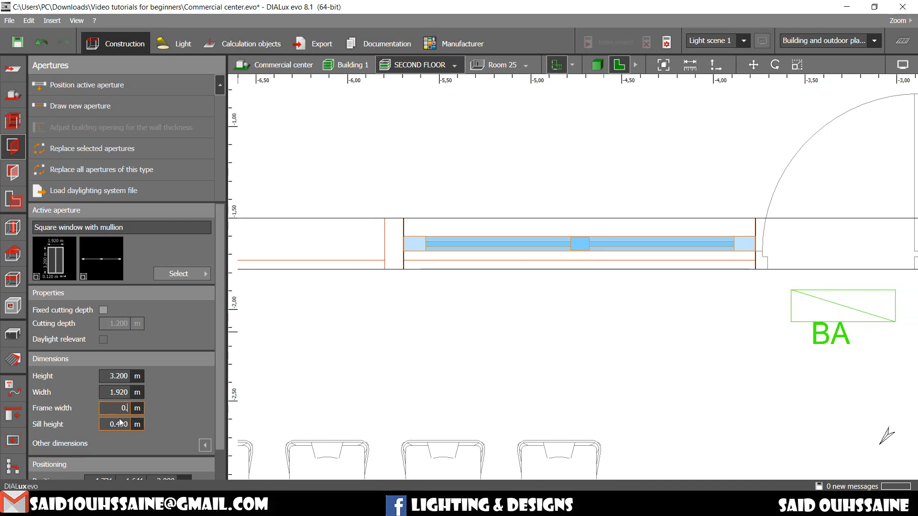
{"action": "type", "text": "0.0"}
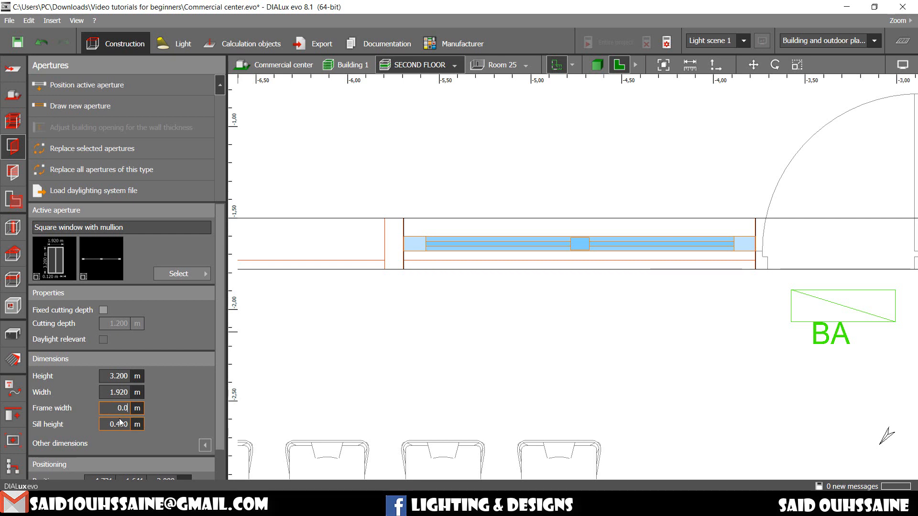
{"action": "type", "text": "0.050"}
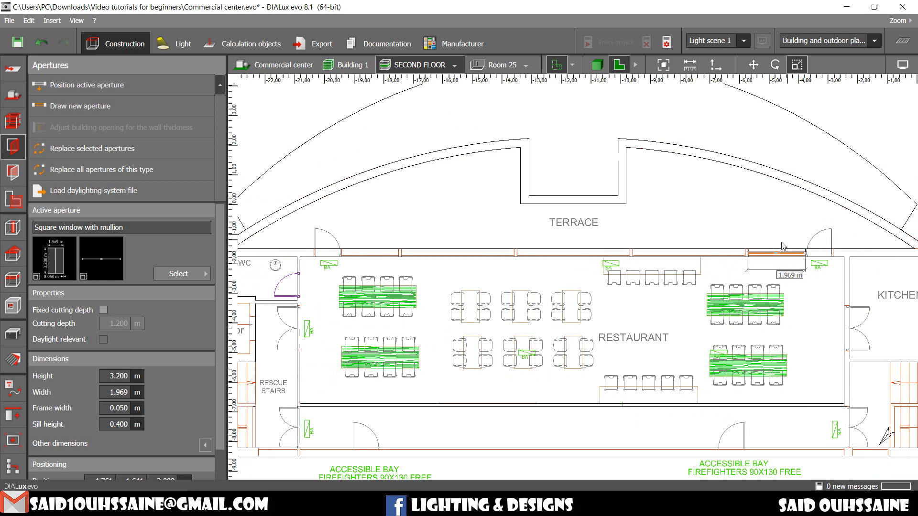
{"action": "mouse_move", "coordinate": [364, 252]}
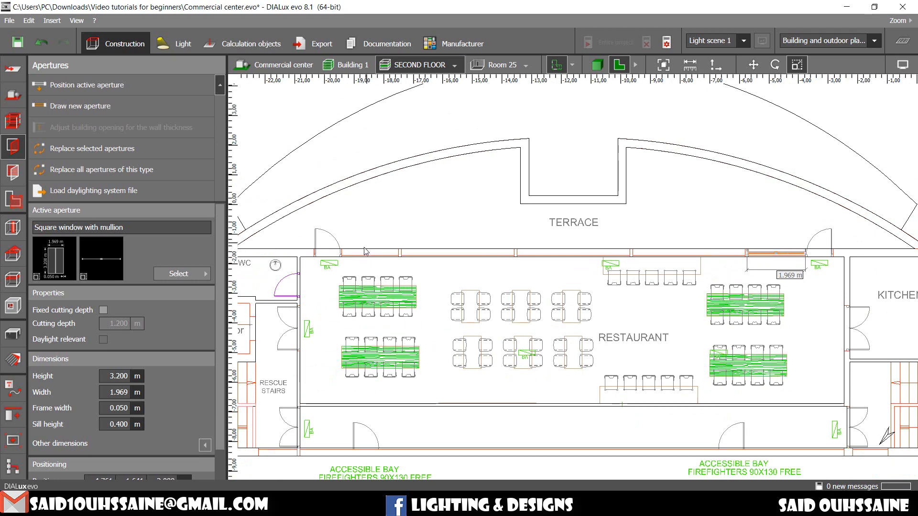
{"action": "mouse_move", "coordinate": [315, 156]}
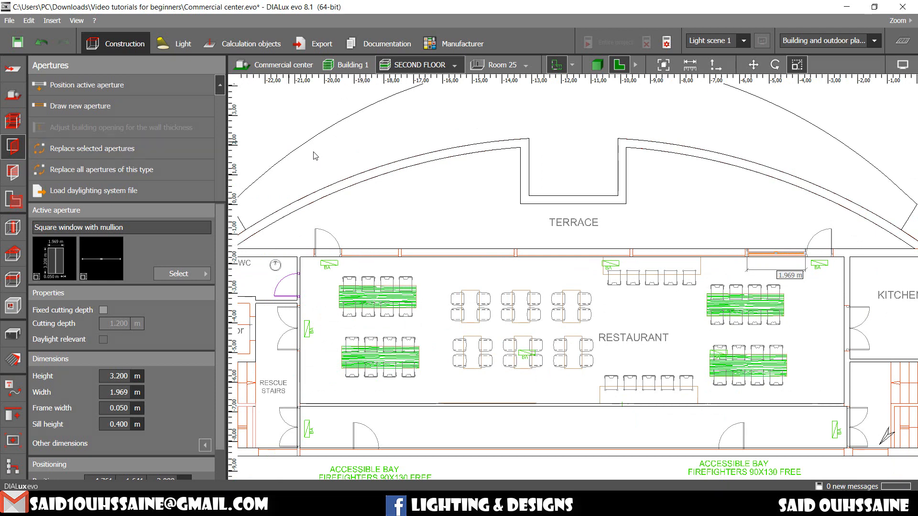
{"action": "mouse_move", "coordinate": [88, 85]}
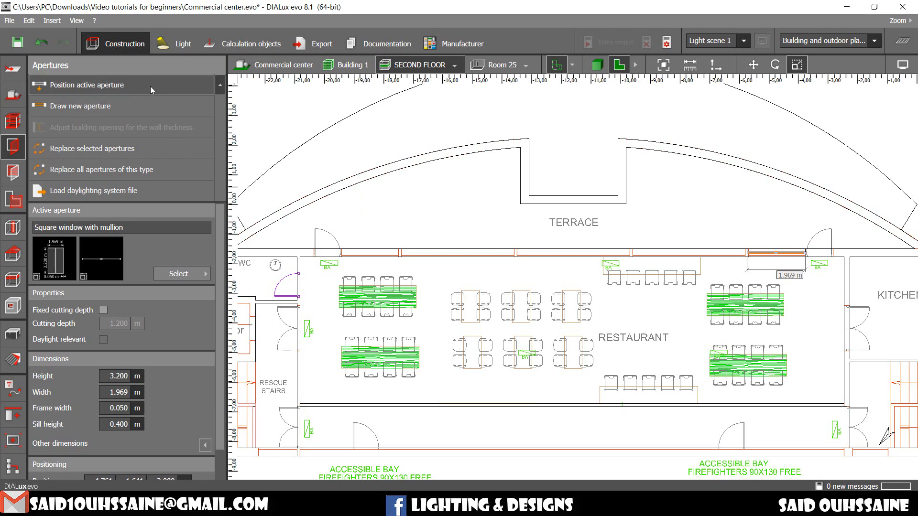
{"action": "mouse_move", "coordinate": [63, 269]}
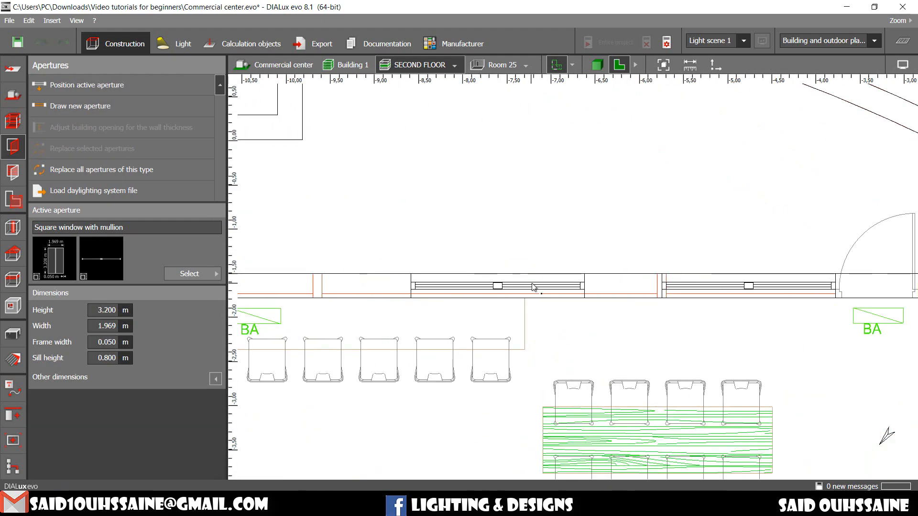
- Drag a terrace-wall mullion window's edge to widen it to 3.901 m
{"action": "left_click", "coordinate": [498, 286]}
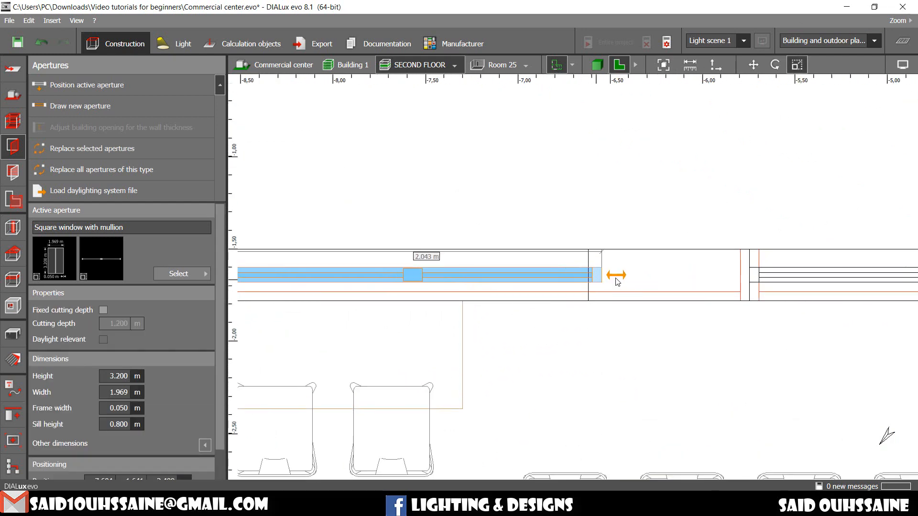
{"action": "left_click_drag", "start_coordinate": [615, 275], "coordinate": [764, 276]}
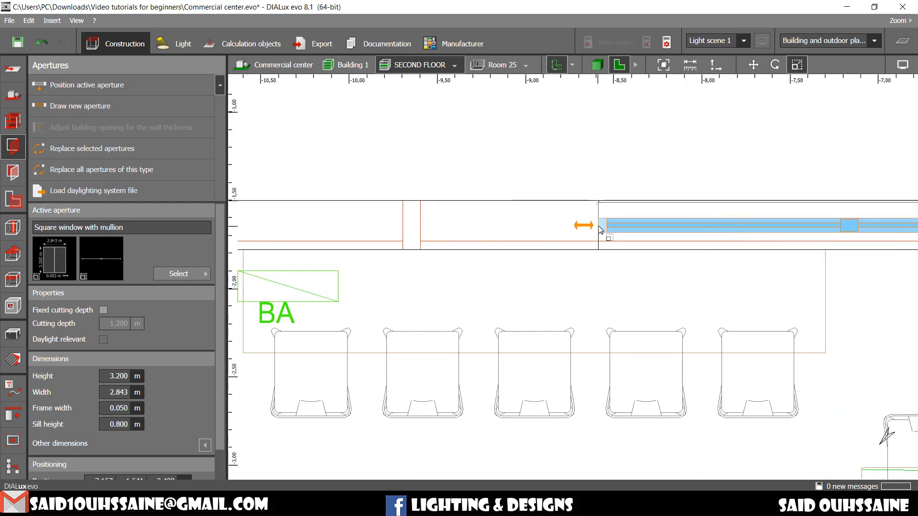
{"action": "left_click_drag", "start_coordinate": [585, 225], "coordinate": [417, 225]}
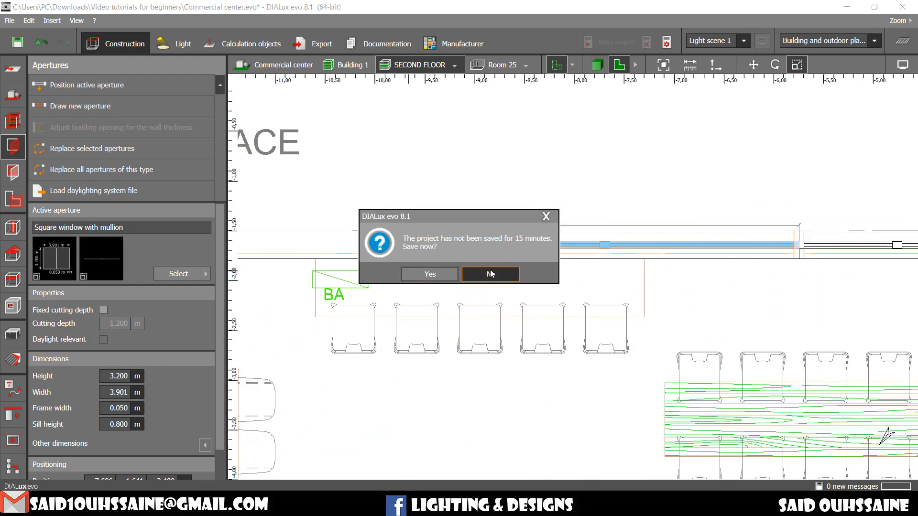
- Decline the 'project has not been saved' prompt and review the terrace window run
{"action": "left_click", "coordinate": [490, 274]}
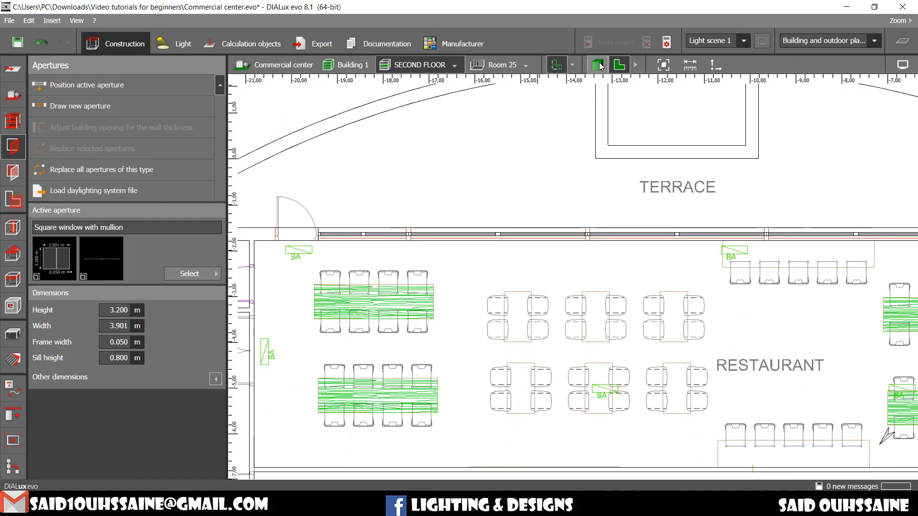
- In 3D, select all terrace-wall windows and set their sill height to 0.4 m
{"action": "left_click", "coordinate": [596, 65]}
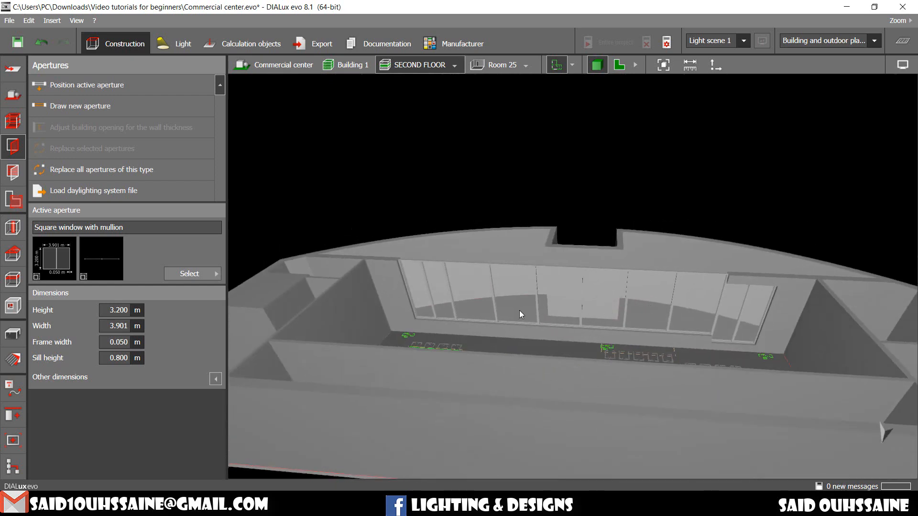
{"action": "left_click", "coordinate": [459, 273]}
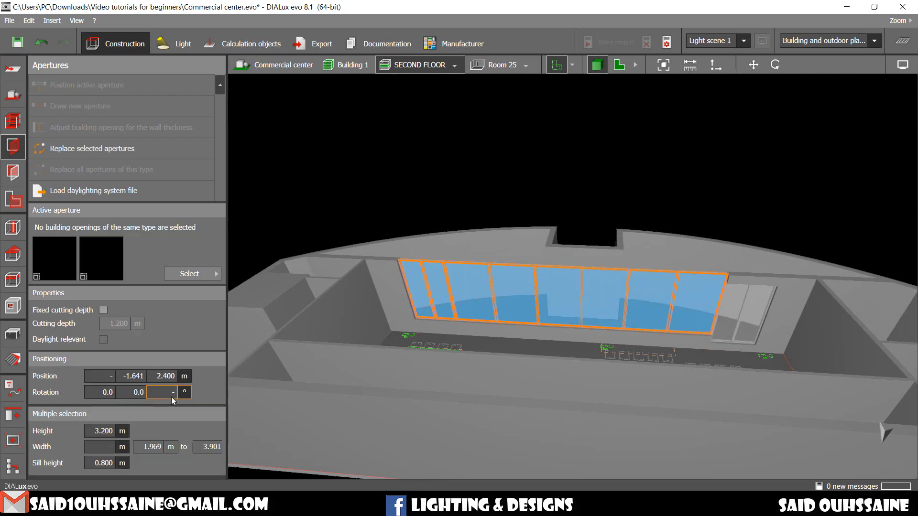
{"action": "left_click", "coordinate": [104, 462]}
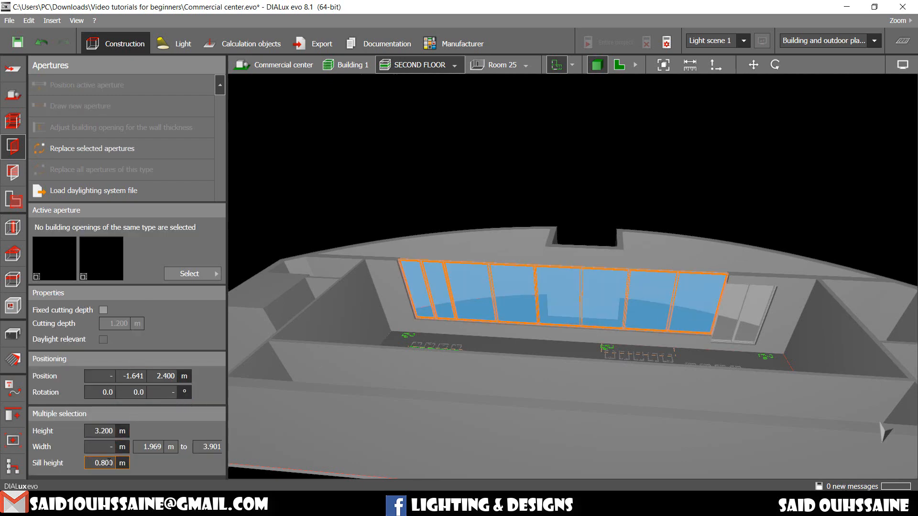
{"action": "type", "text": "0.4"}
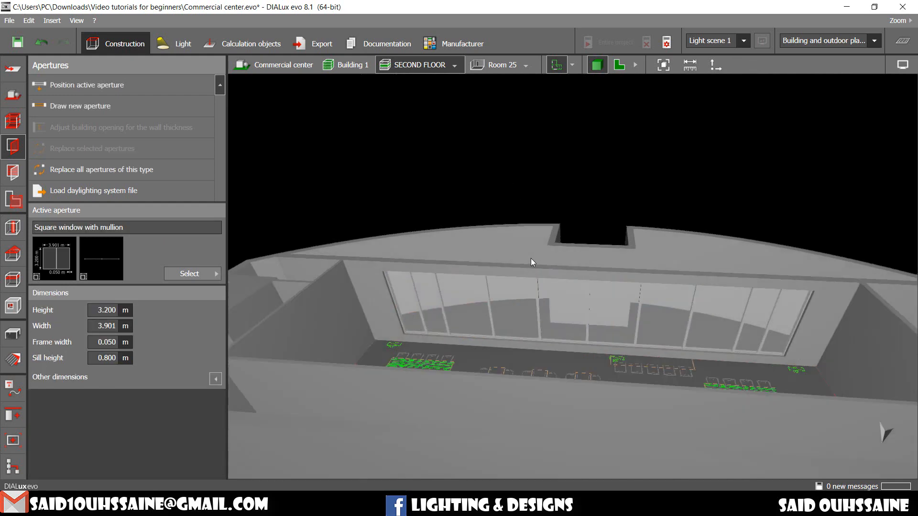
{"action": "left_click_drag", "start_coordinate": [532, 261], "coordinate": [624, 298]}
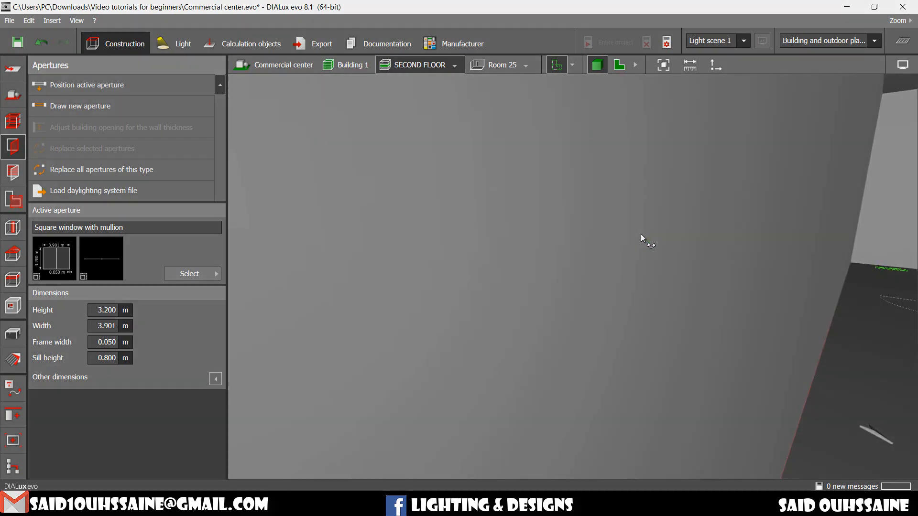
{"action": "left_click", "coordinate": [619, 65]}
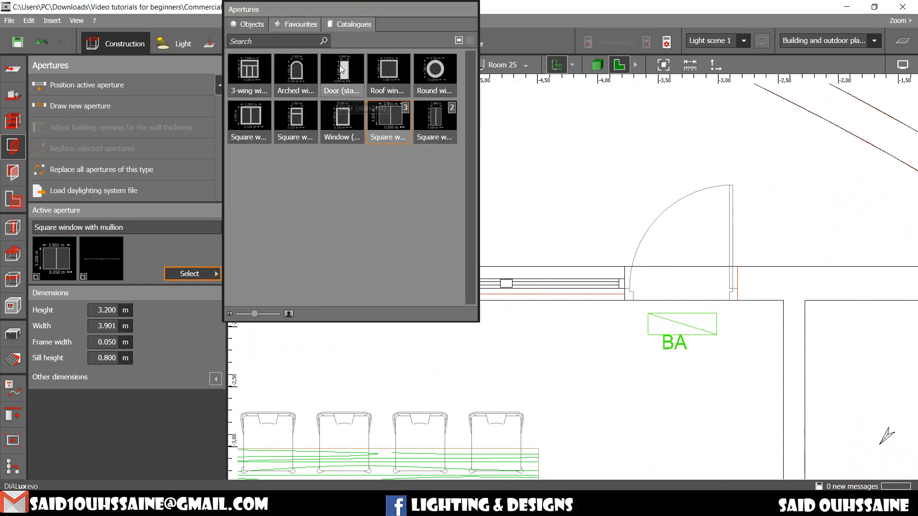
- Choose Door (standard) and place it at the door swing above the BA symbol
{"action": "left_click", "coordinate": [341, 76]}
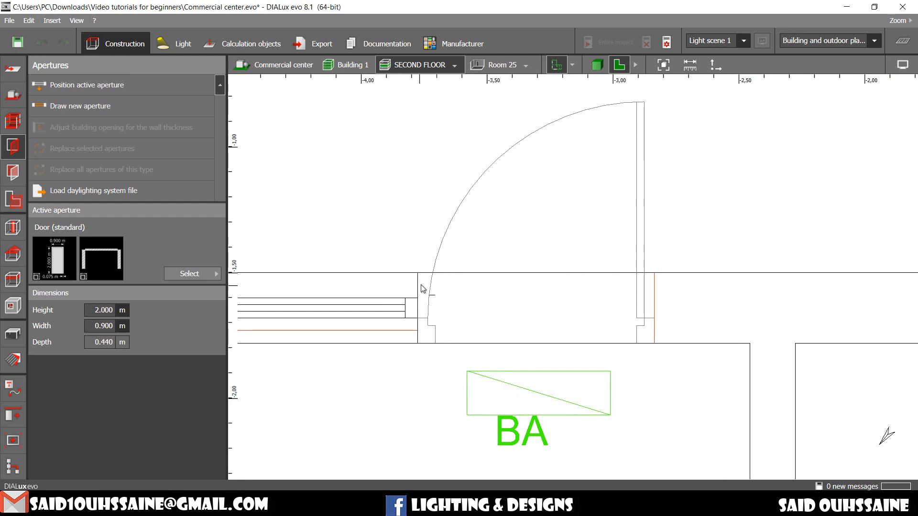
{"action": "left_click_drag", "start_coordinate": [422, 274], "coordinate": [656, 274]}
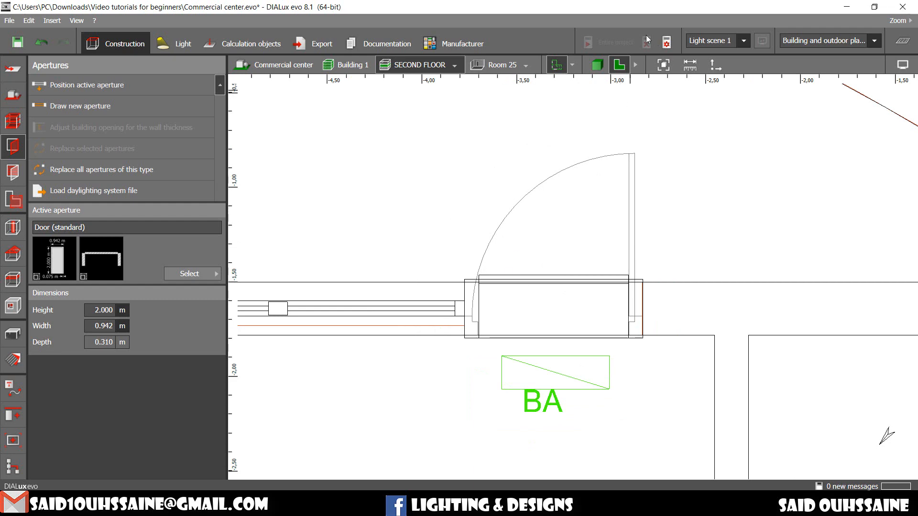
- Orbit the 3D view around the standard door above the BA marker, then return to the floor plan
{"action": "left_click", "coordinate": [596, 64]}
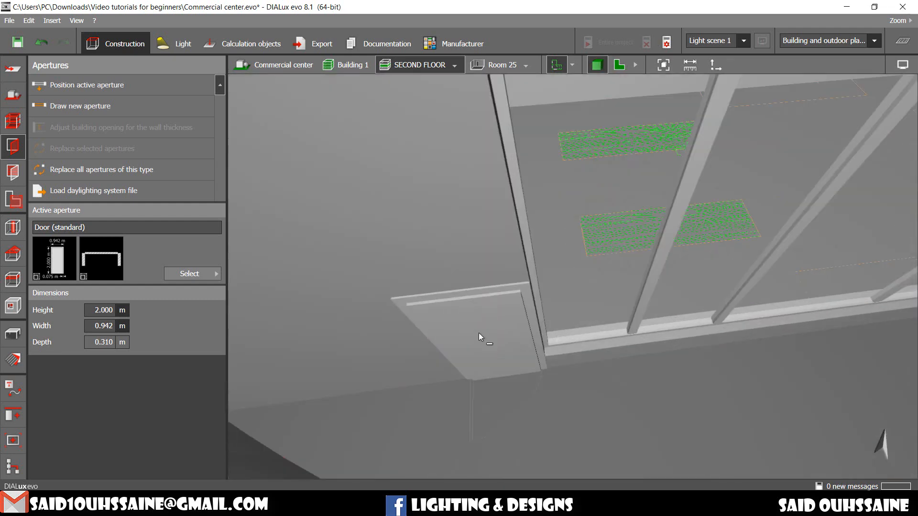
{"action": "left_click_drag", "start_coordinate": [479, 336], "coordinate": [522, 331]}
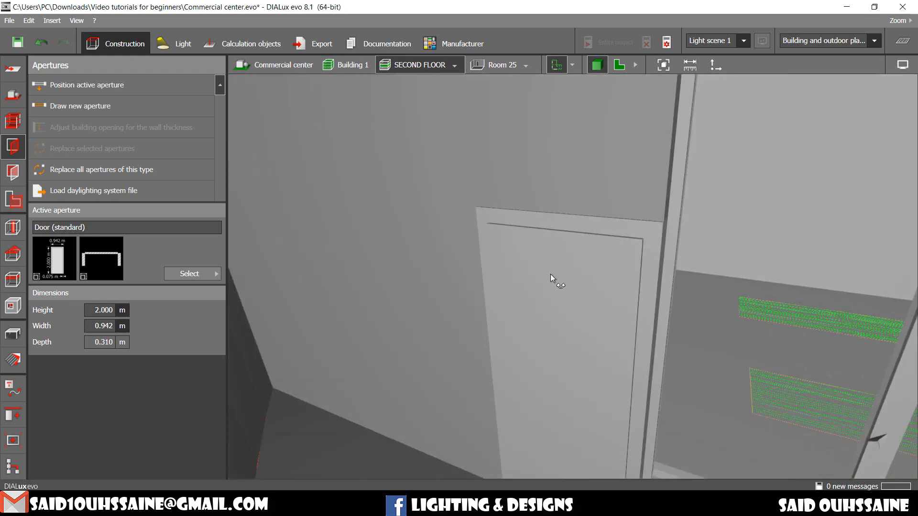
{"action": "left_click", "coordinate": [619, 64]}
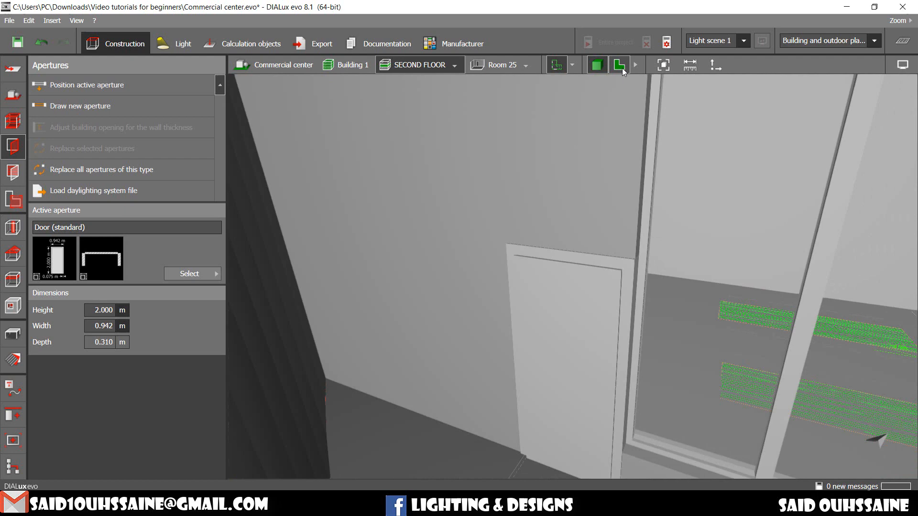
{"action": "left_click", "coordinate": [619, 64]}
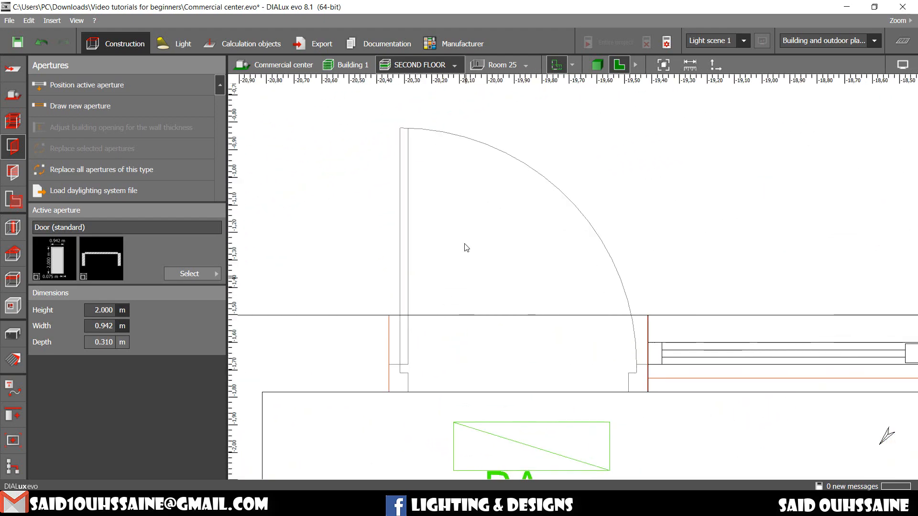
{"action": "mouse_move", "coordinate": [476, 321]}
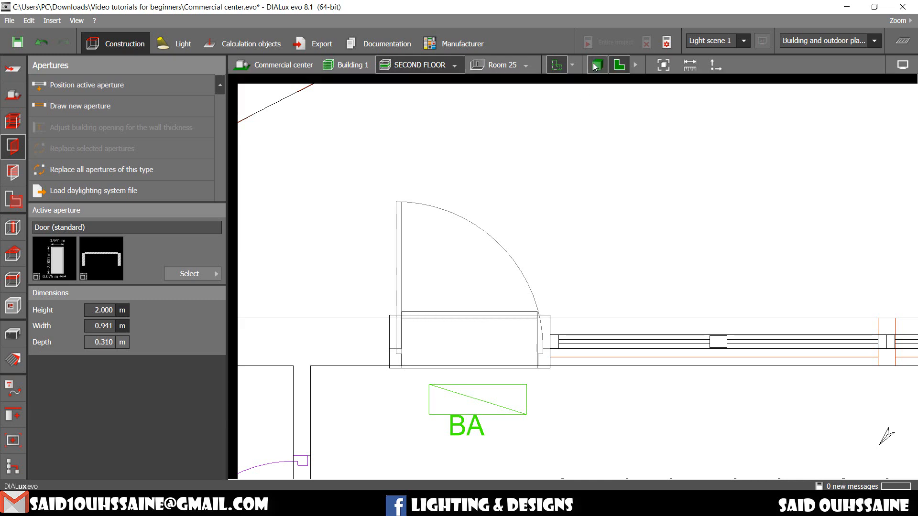
- Inspect the 0.921 m standard door and the whole second floor in 3D, then go back to the plan
{"action": "left_click", "coordinate": [596, 65]}
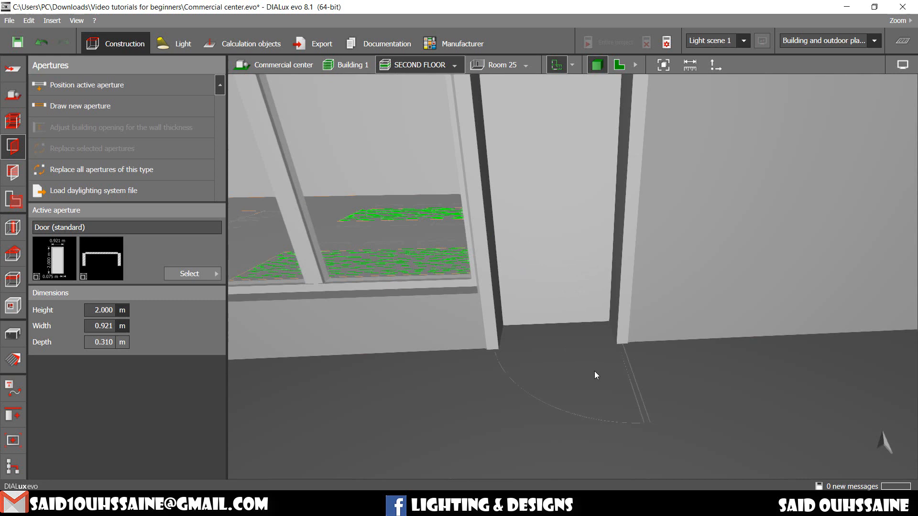
{"action": "mouse_move", "coordinate": [604, 164]}
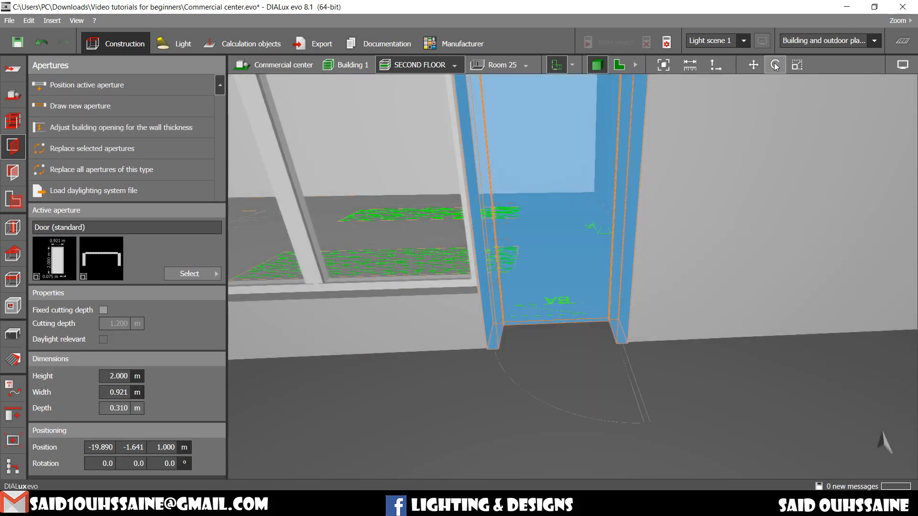
{"action": "left_click", "coordinate": [618, 64]}
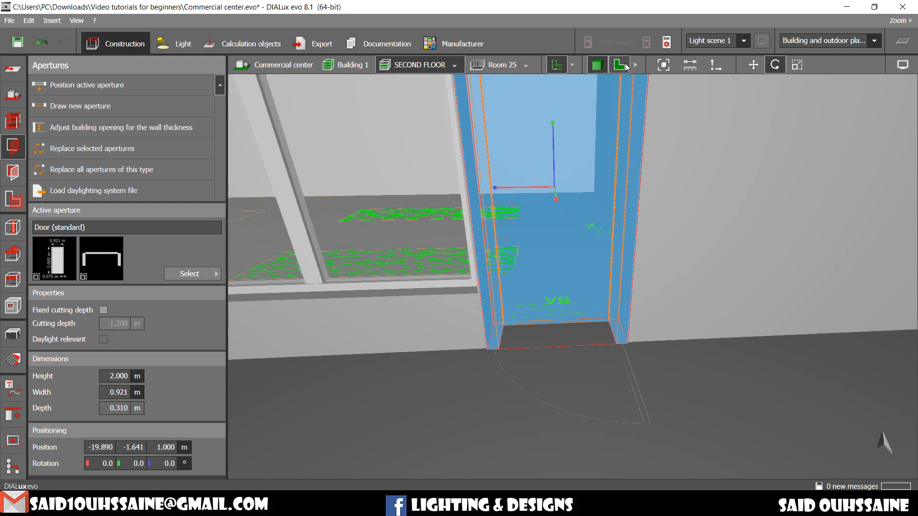
{"action": "left_click", "coordinate": [618, 64]}
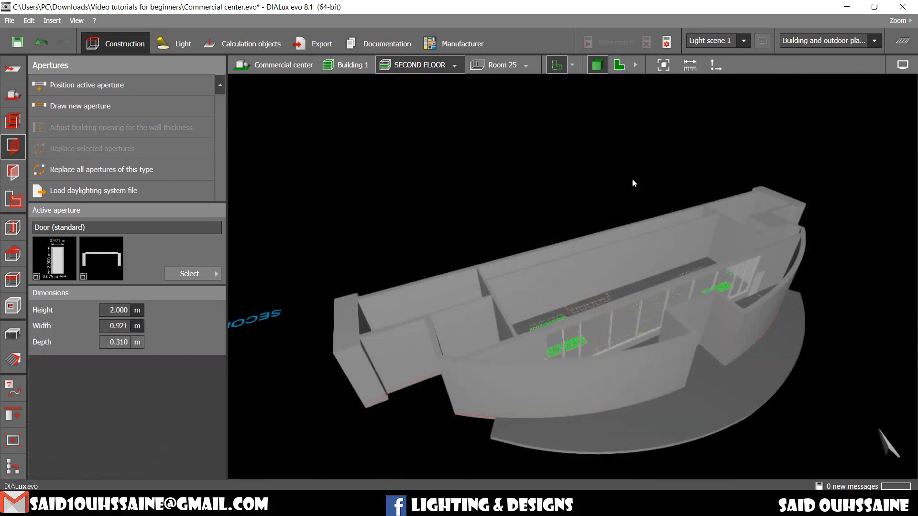
{"action": "left_click", "coordinate": [619, 64]}
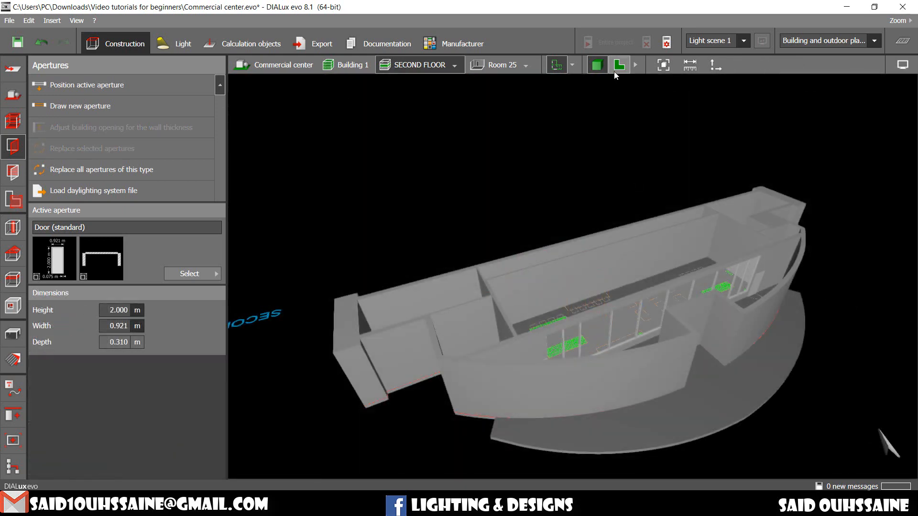
{"action": "left_click", "coordinate": [618, 65]}
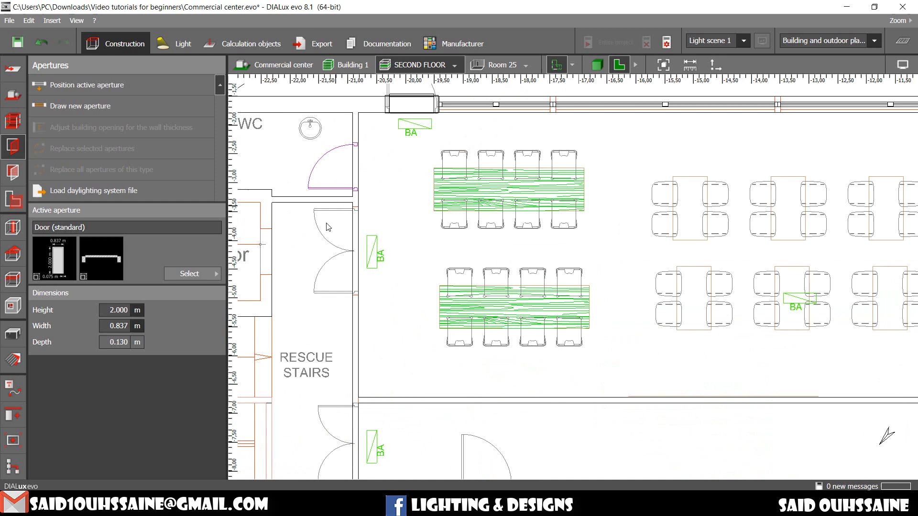
{"action": "mouse_move", "coordinate": [335, 276]}
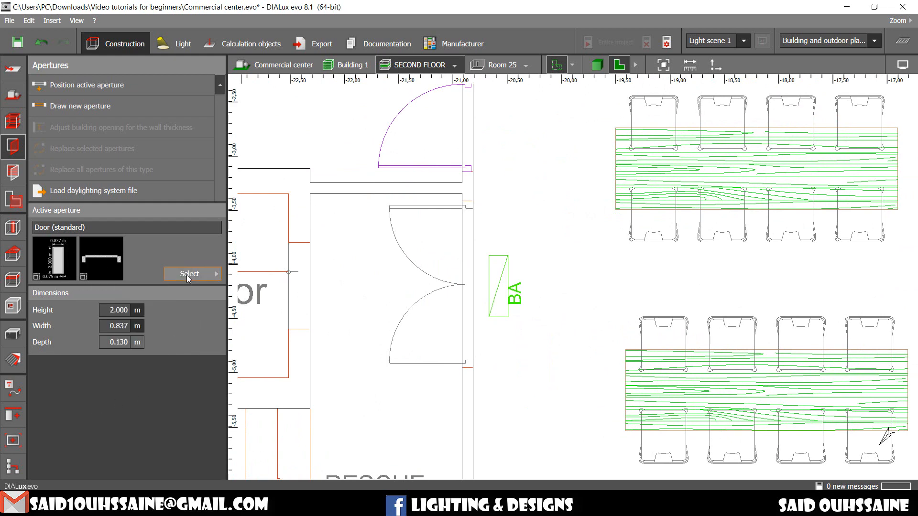
- Pick Square window with mullion from the aperture catalogue for the rescue-stairs double-door wall
{"action": "left_click", "coordinate": [190, 273]}
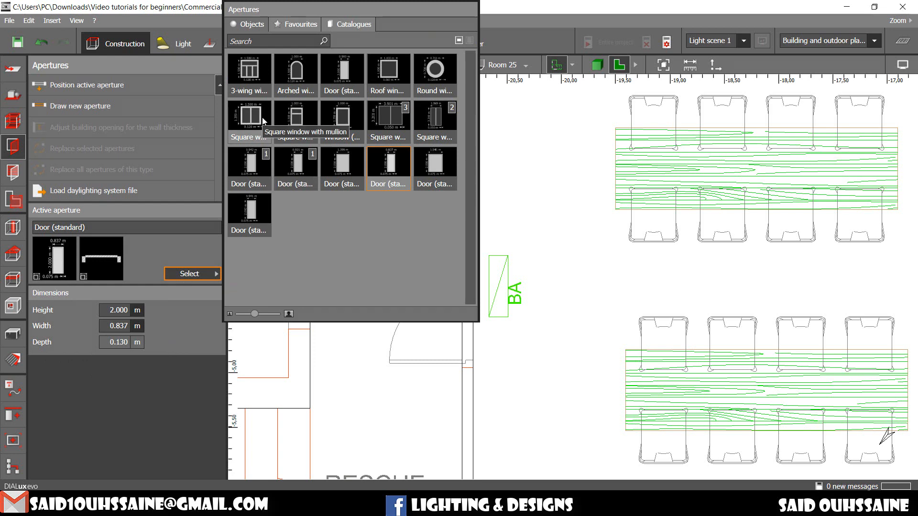
{"action": "left_click", "coordinate": [248, 117]}
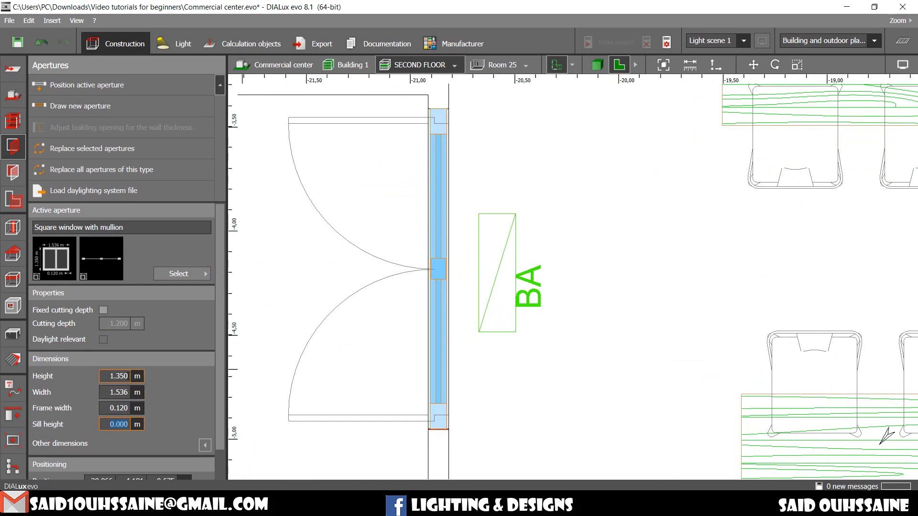
- Give the mullion window a 2 m height and 0.001 m frame width, checking it in 3D
{"action": "type", "text": "2"}
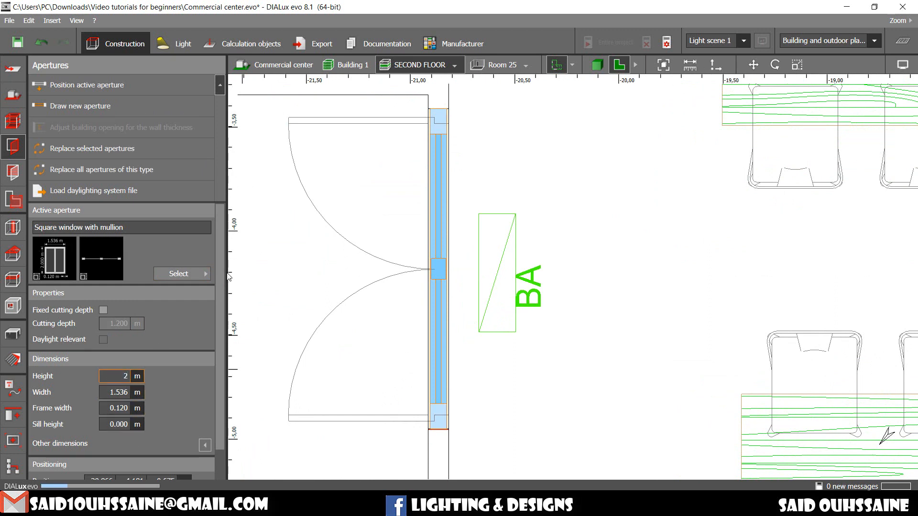
{"action": "left_click", "coordinate": [597, 65]}
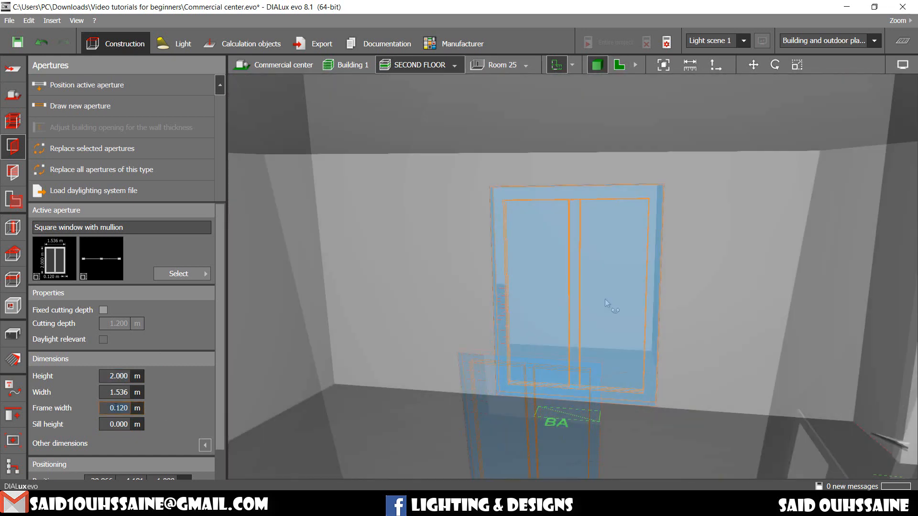
{"action": "type", "text": "0"}
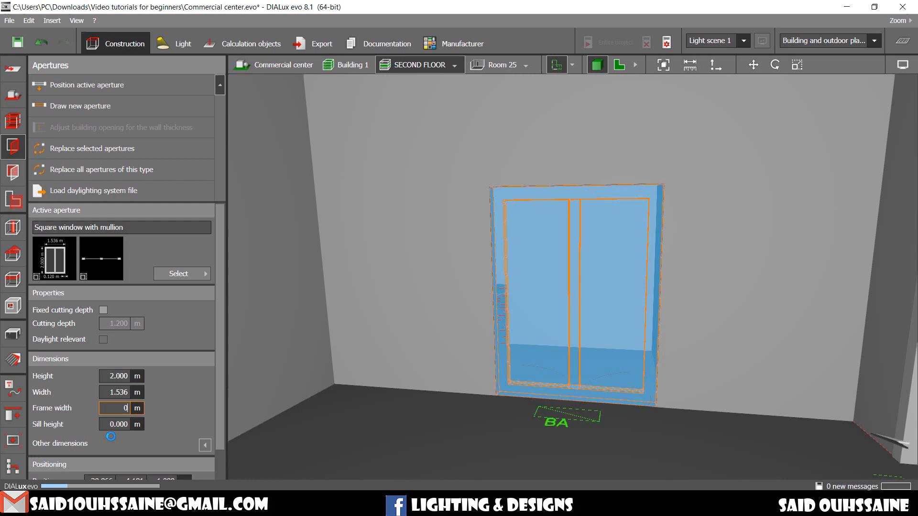
{"action": "type", "text": "0.001"}
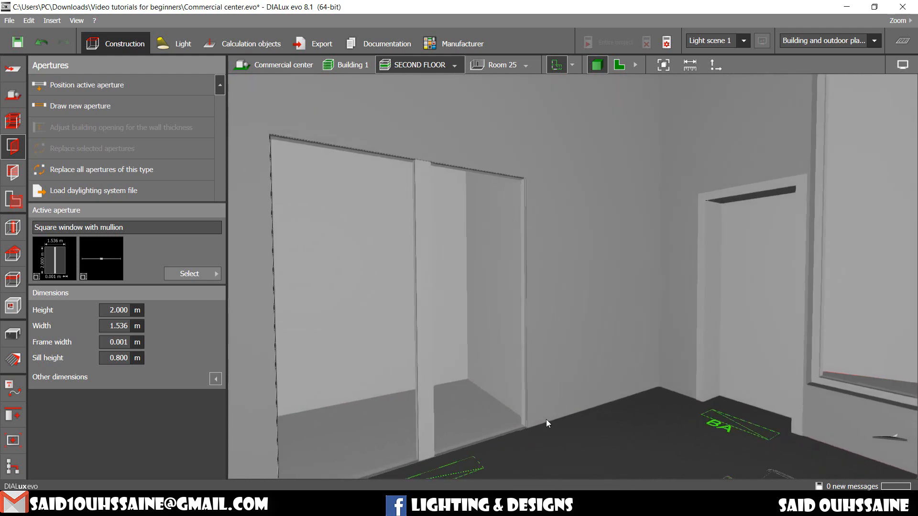
{"action": "mouse_move", "coordinate": [389, 287]}
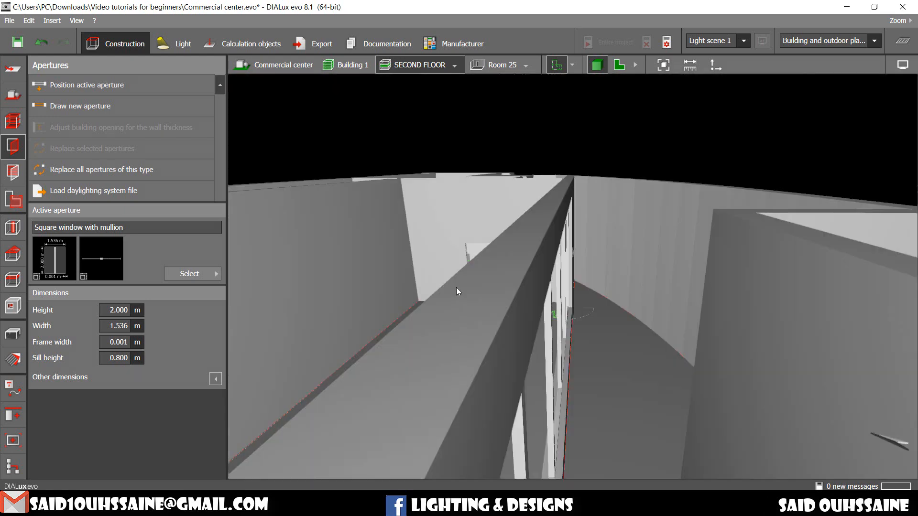
{"action": "left_click", "coordinate": [613, 64]}
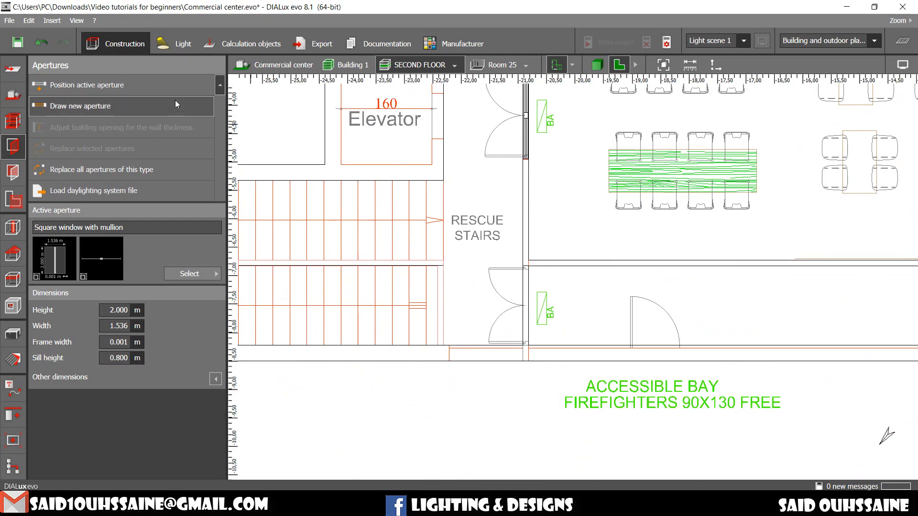
- Orbit the finished second floor in 3D, then switch the storey to Underground
{"action": "left_click", "coordinate": [597, 64]}
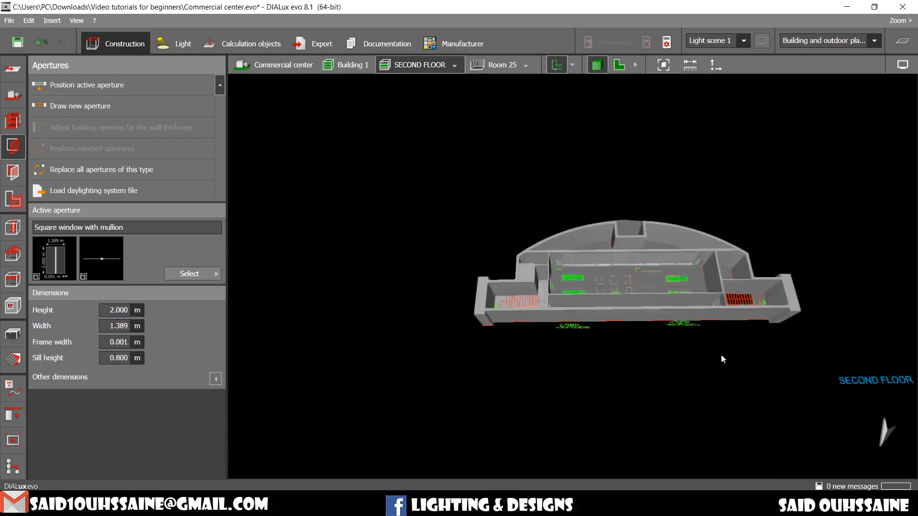
{"action": "left_click", "coordinate": [619, 65]}
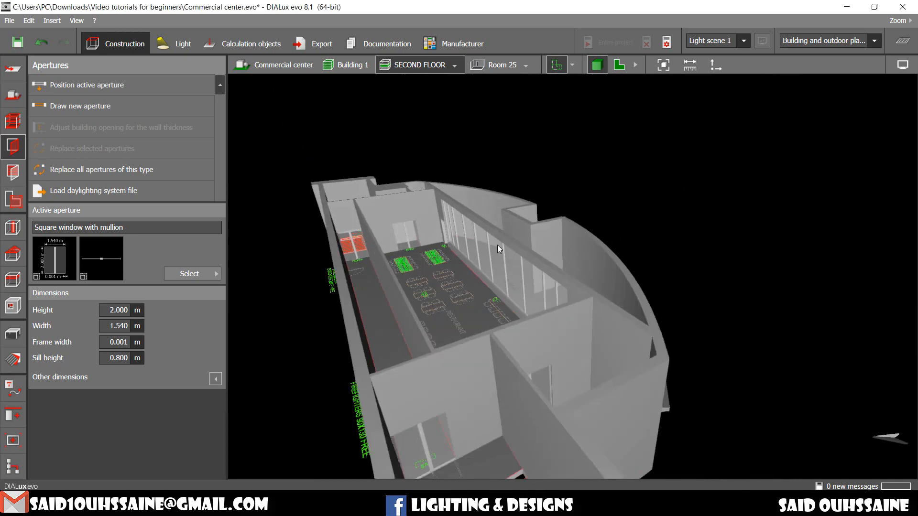
{"action": "left_click_drag", "start_coordinate": [497, 248], "coordinate": [512, 254]}
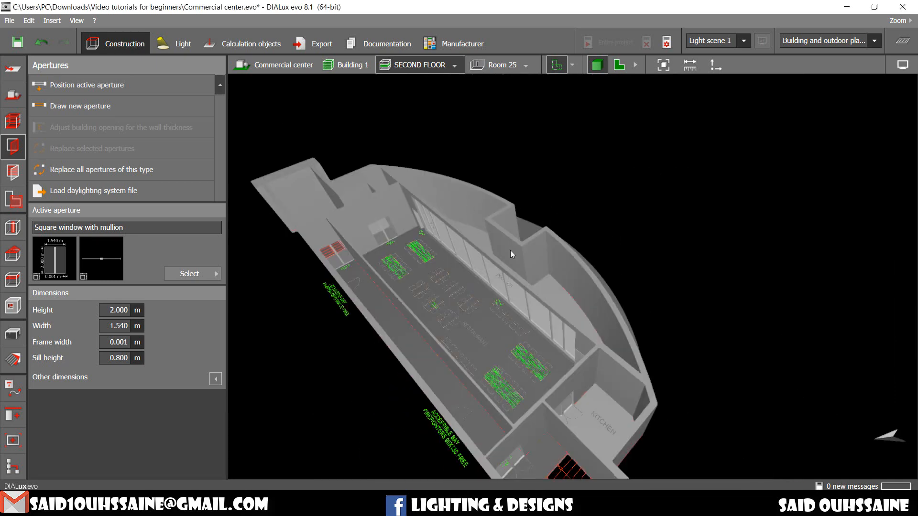
{"action": "left_click", "coordinate": [454, 65]}
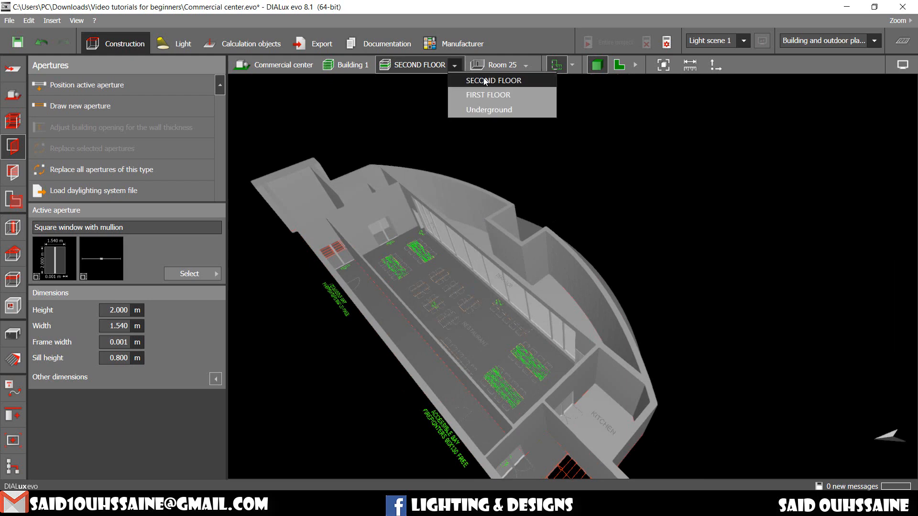
{"action": "mouse_move", "coordinate": [488, 109]}
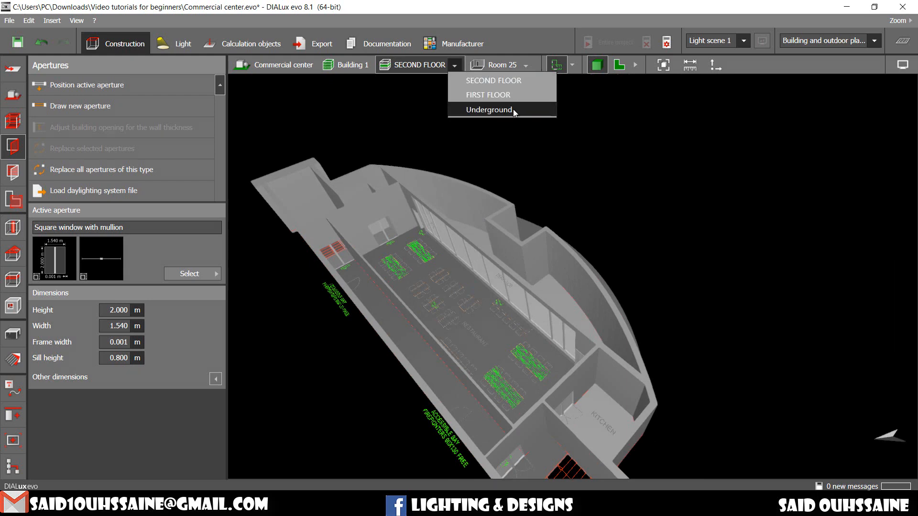
{"action": "left_click", "coordinate": [488, 110]}
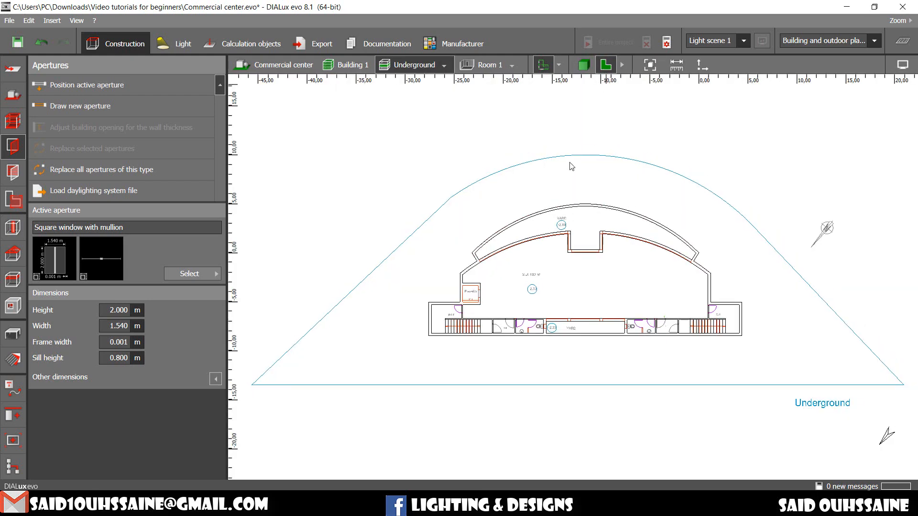